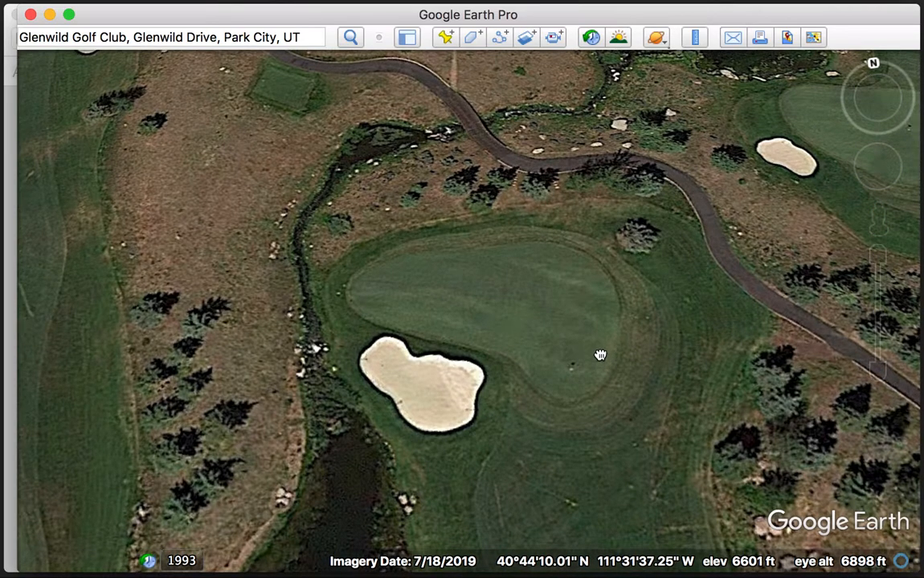
Step: Pan around the course past the creek and neighbouring hole, then recentre the original green
drag(601, 355, 636, 498)
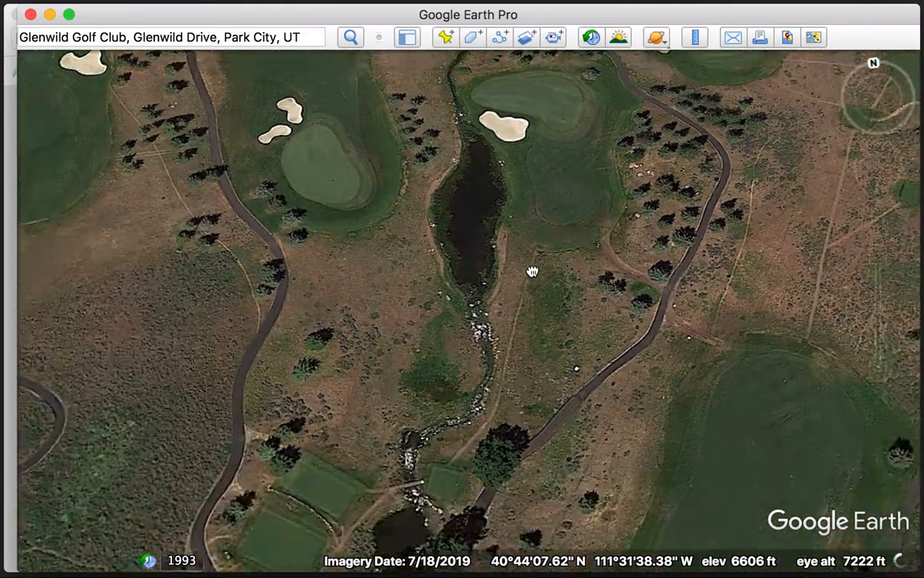
drag(532, 272, 320, 345)
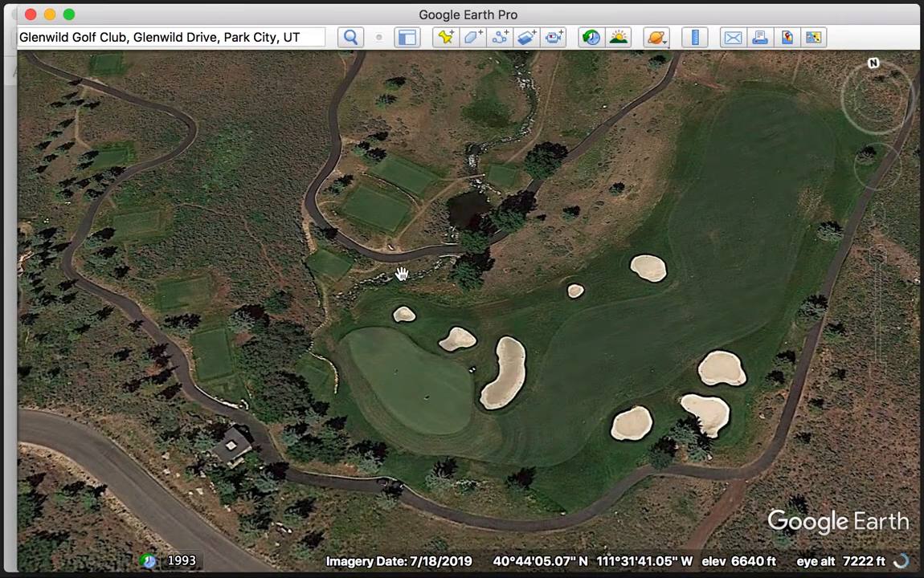
drag(401, 273, 578, 371)
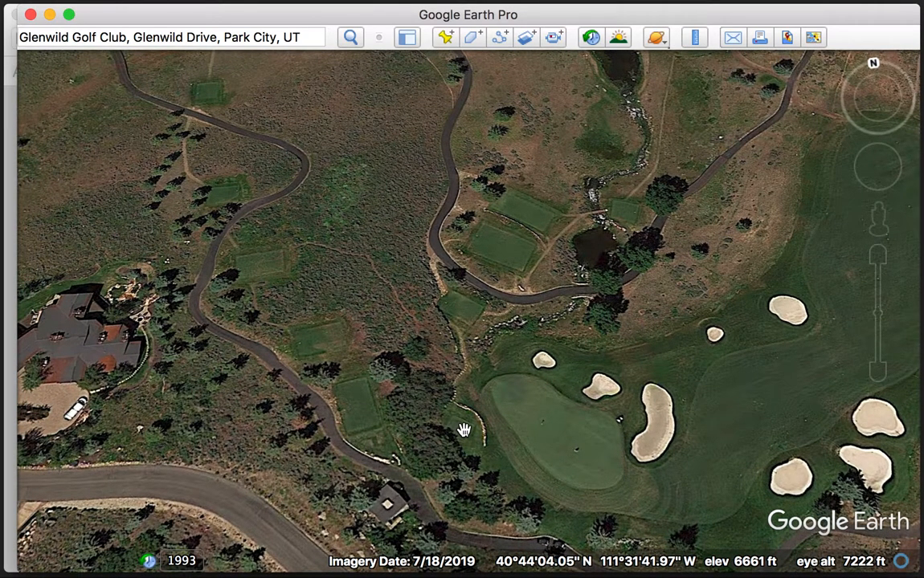
drag(462, 417, 469, 426)
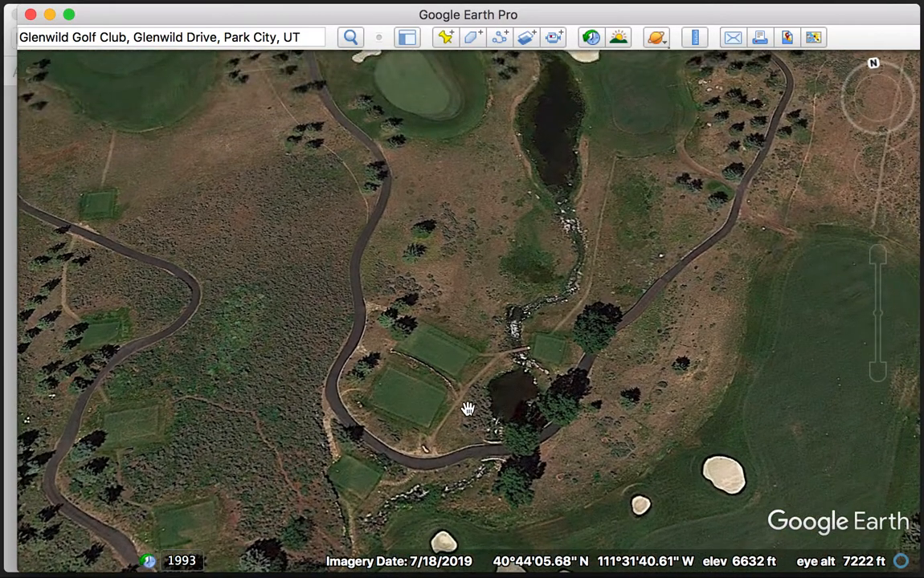
drag(469, 410, 569, 137)
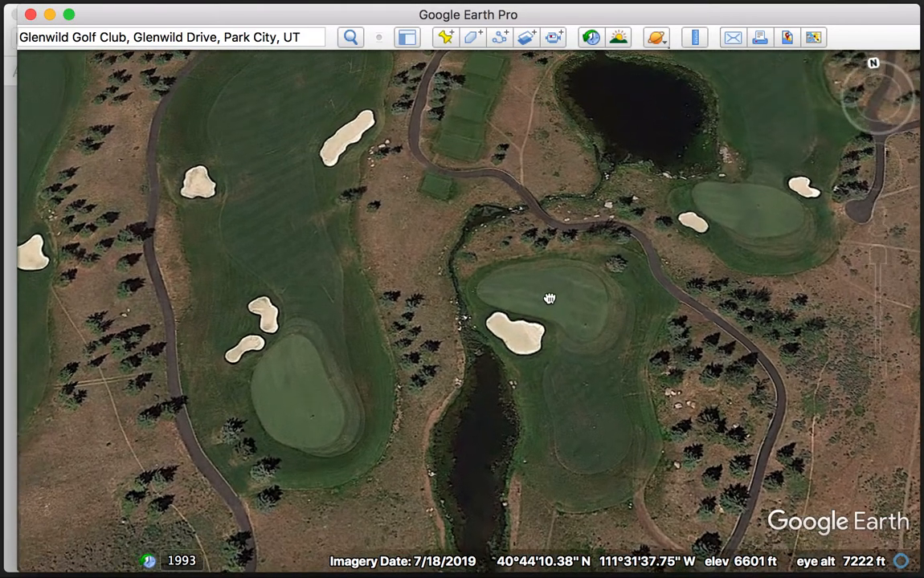
drag(549, 299, 543, 456)
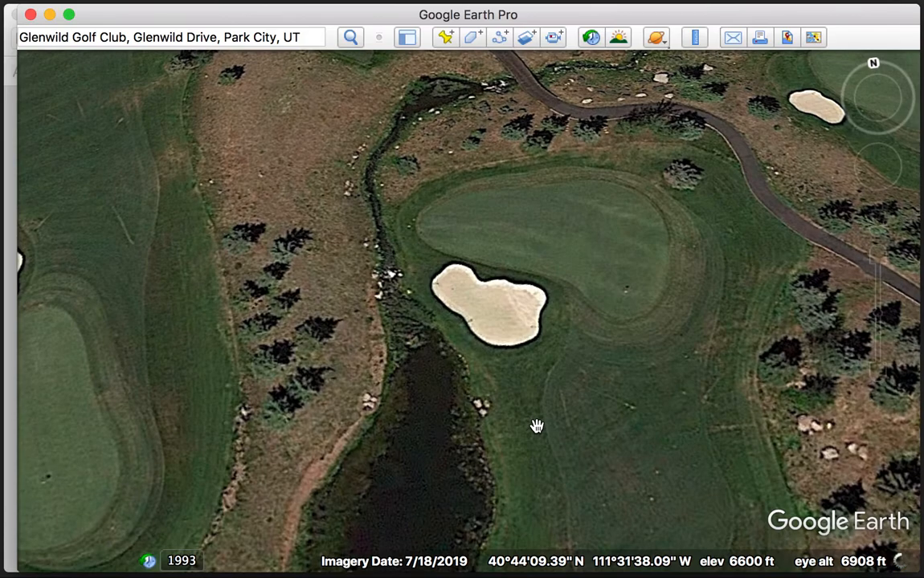
drag(536, 426, 520, 403)
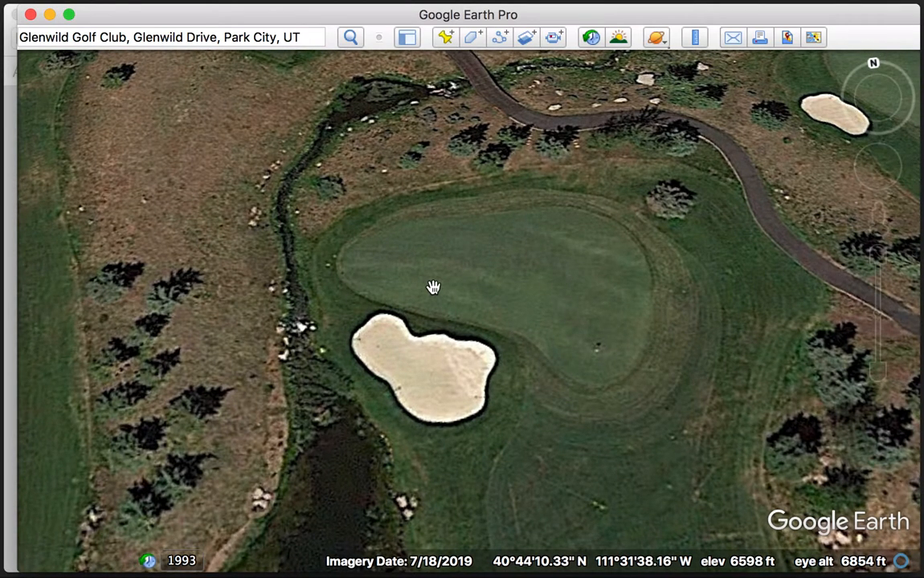
mouse_move(591, 363)
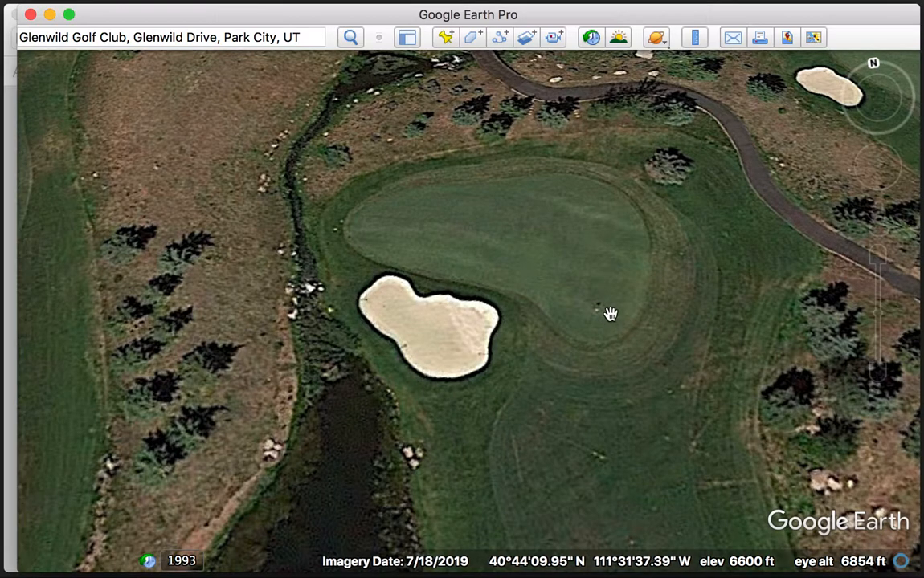
mouse_move(516, 286)
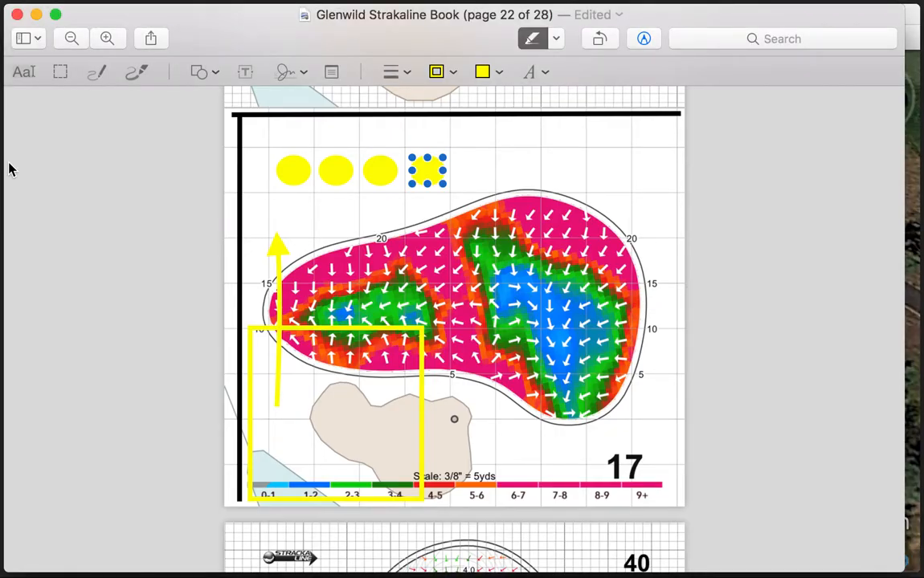
mouse_move(474, 235)
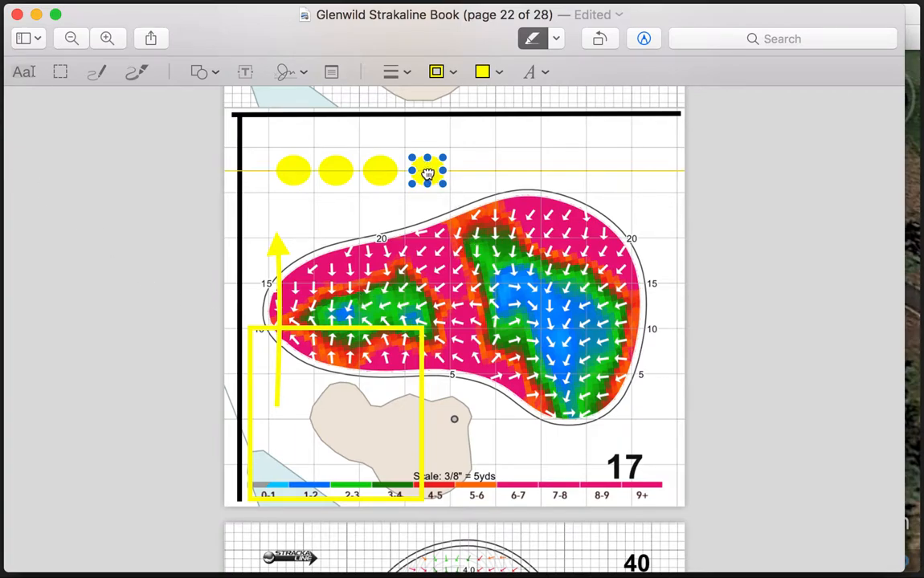
Step: Place two yellow dot markers onto the hole 17 green slope map
drag(427, 170, 562, 380)
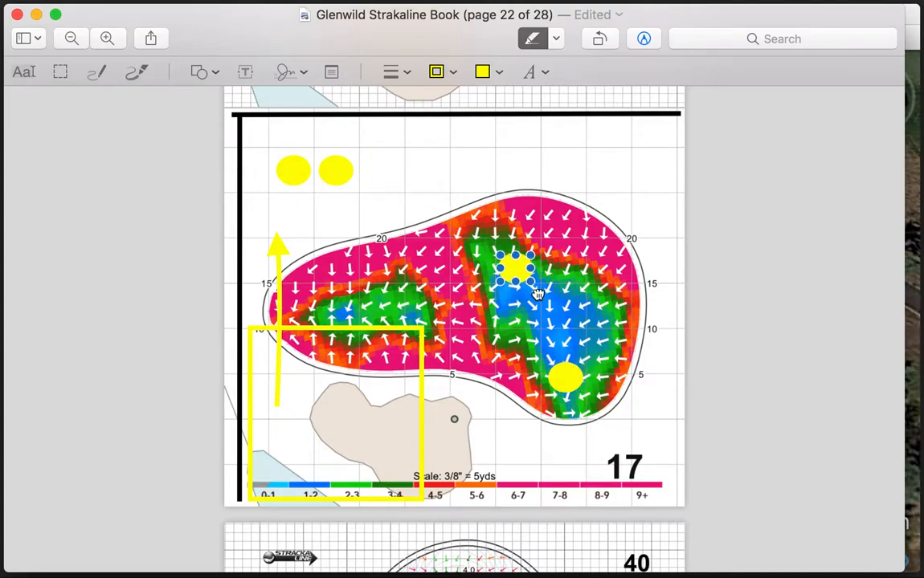
drag(517, 270, 565, 322)
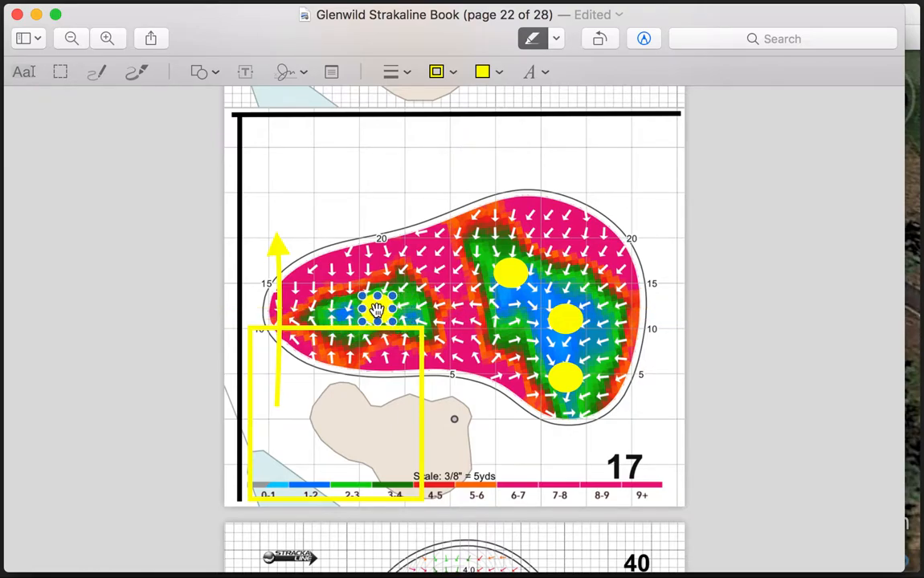
mouse_move(521, 140)
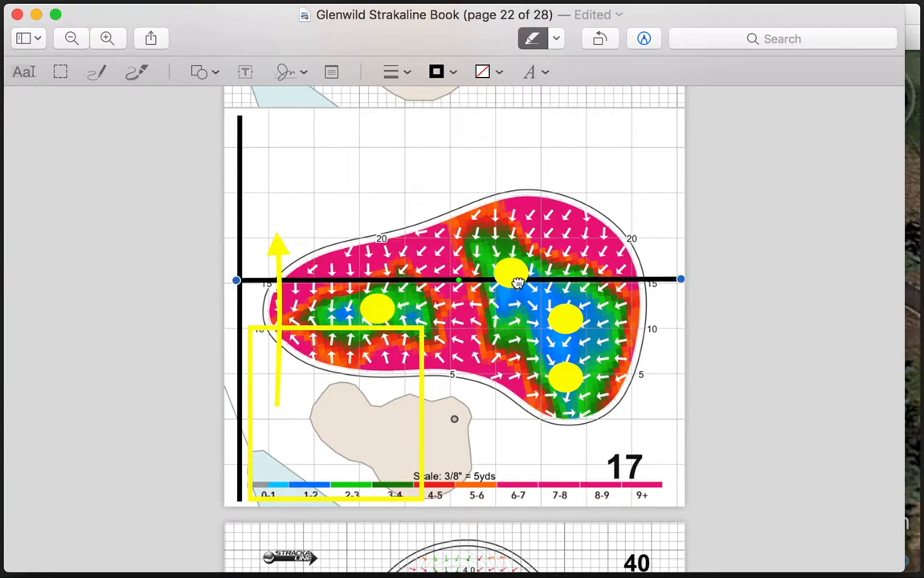
Step: Add the crosshair's vertical line and move the yellow square above the green
drag(514, 281, 514, 308)
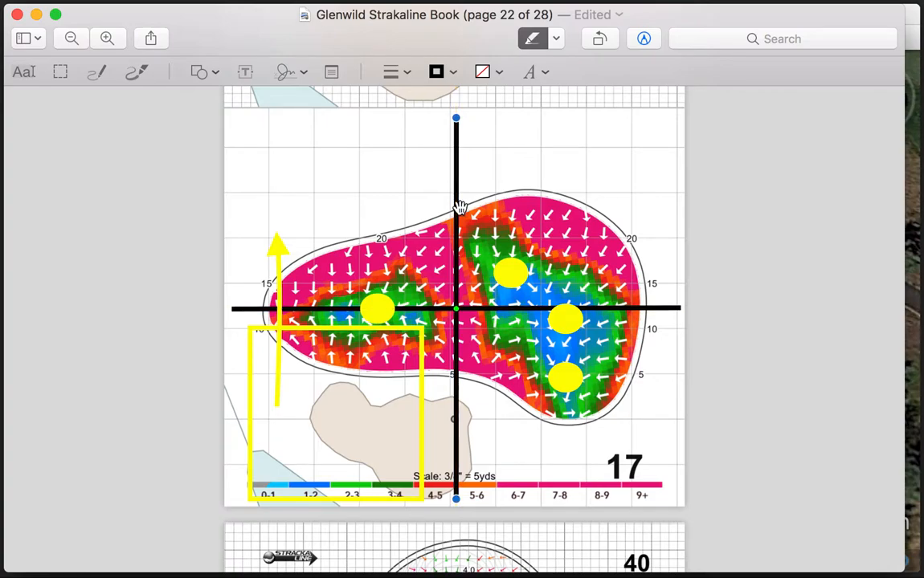
click(319, 331)
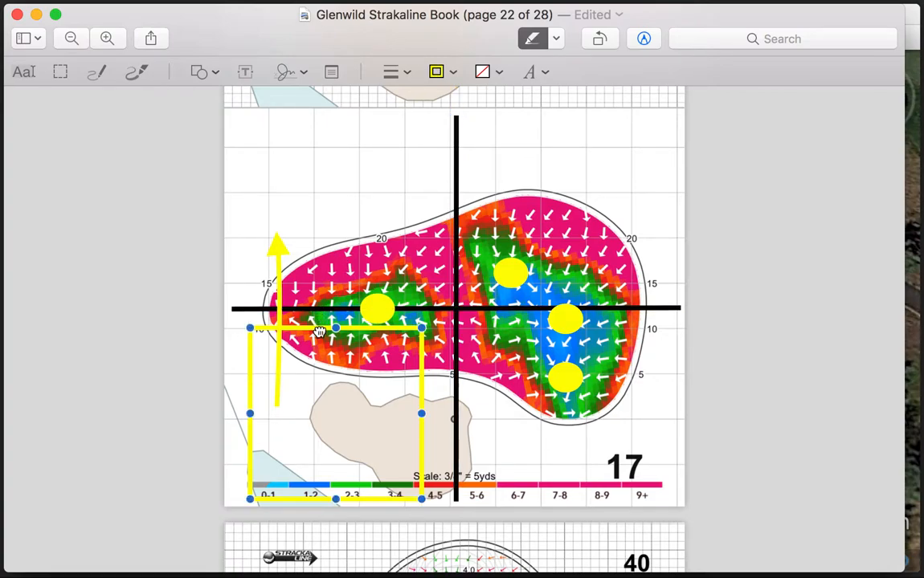
drag(335, 329, 341, 131)
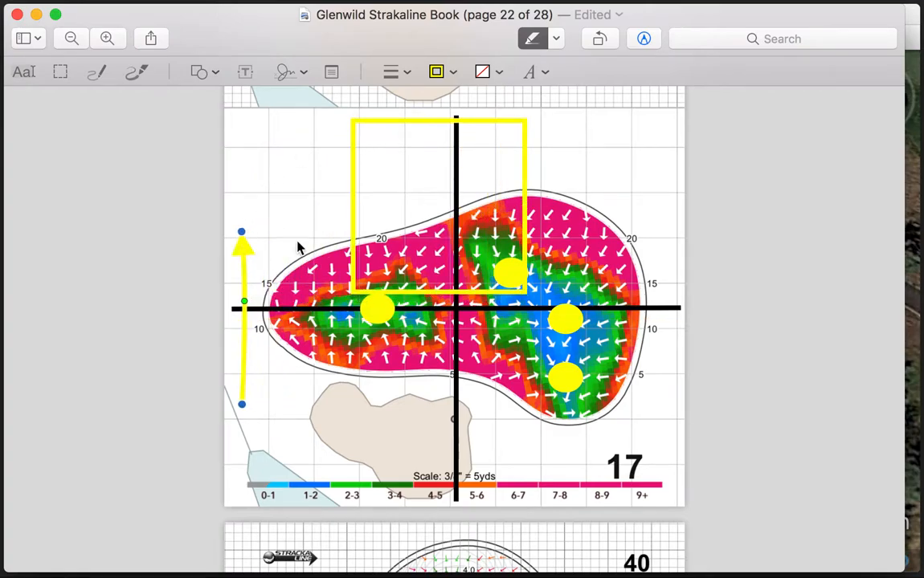
mouse_move(424, 212)
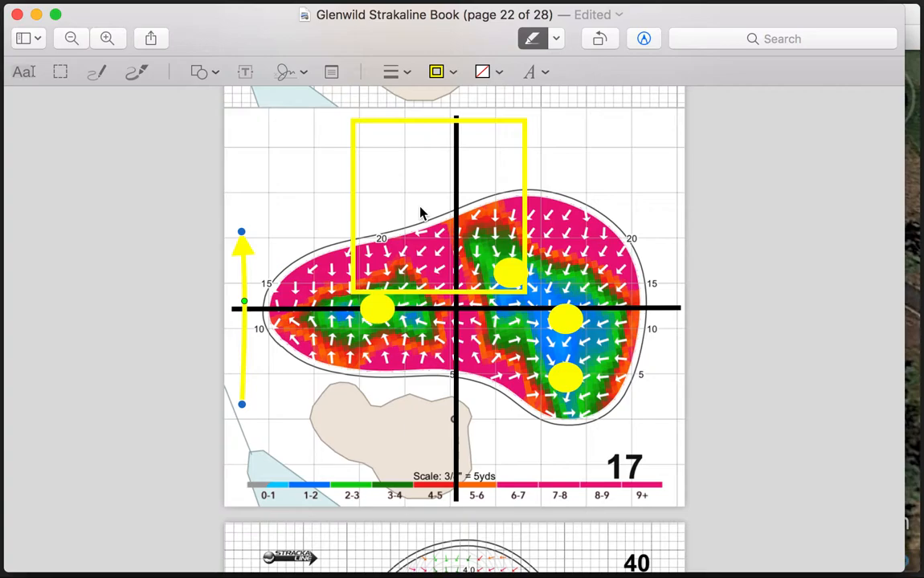
mouse_move(427, 209)
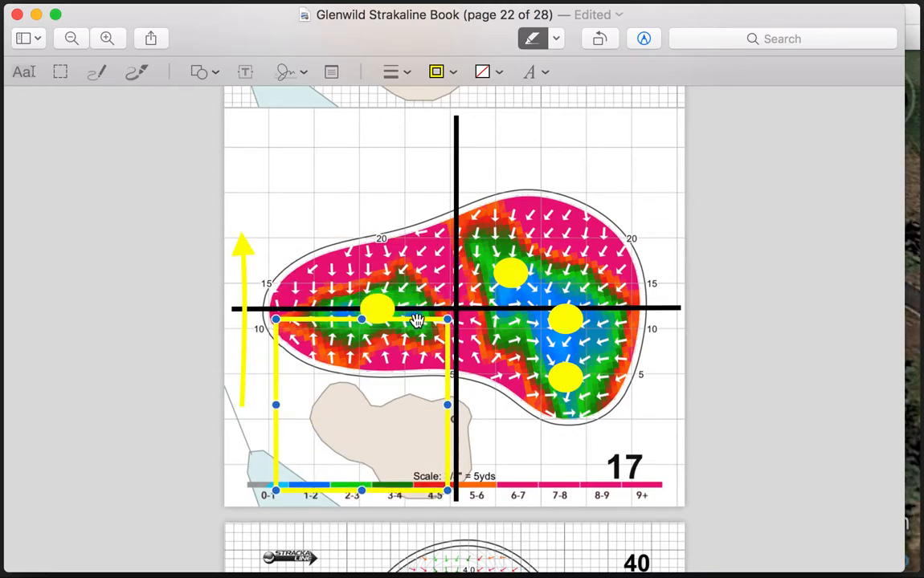
mouse_move(315, 446)
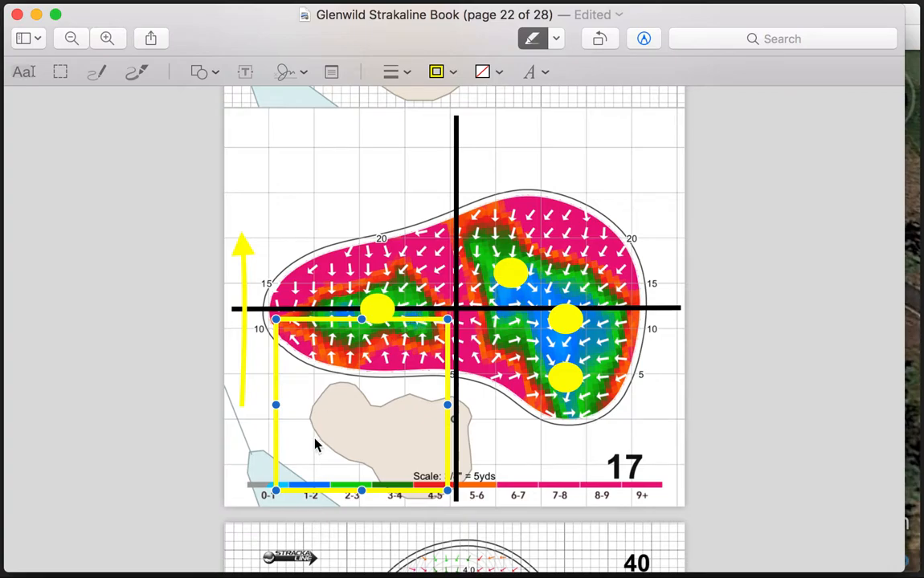
mouse_move(296, 472)
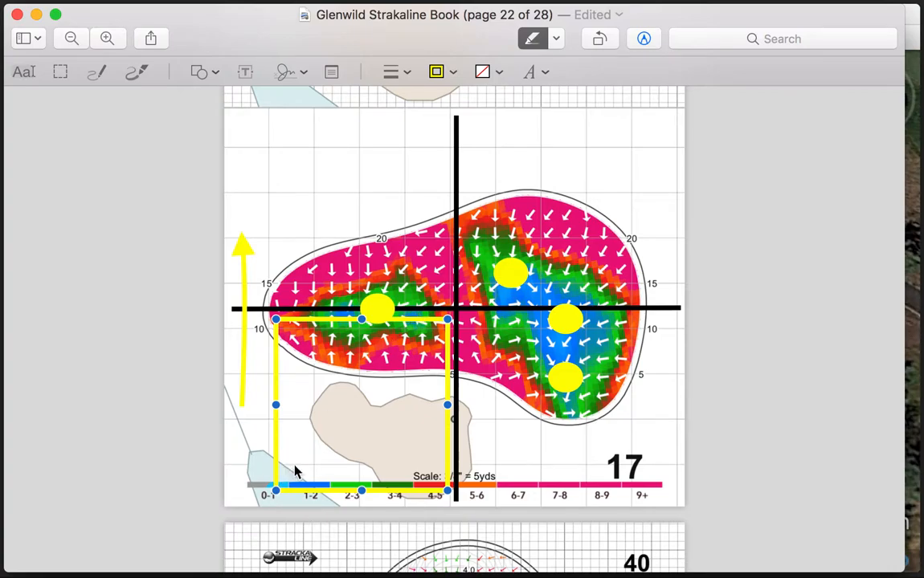
mouse_move(281, 470)
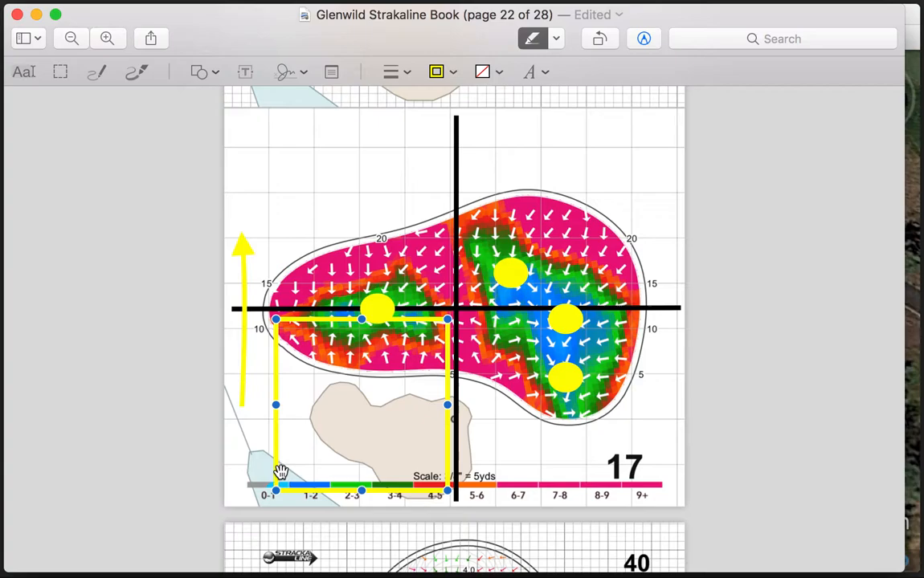
mouse_move(362, 453)
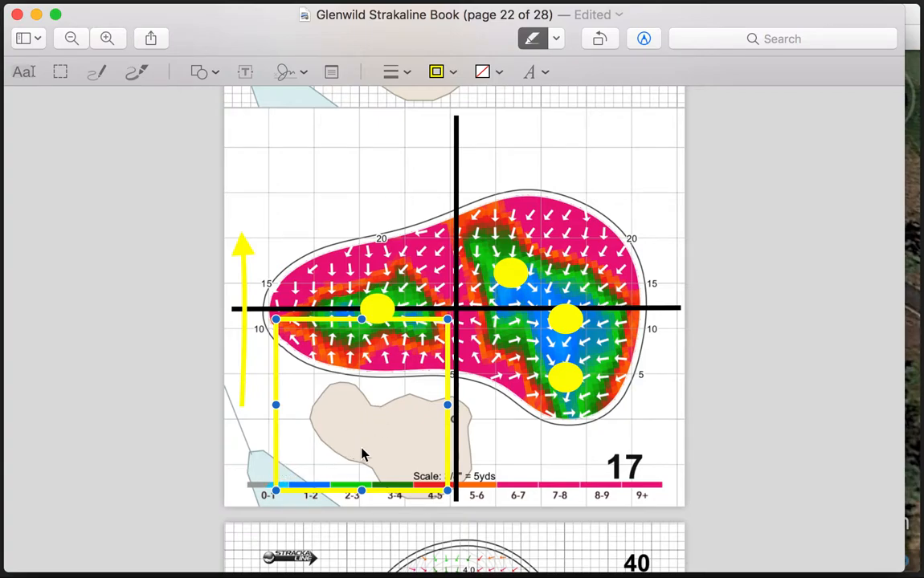
mouse_move(405, 306)
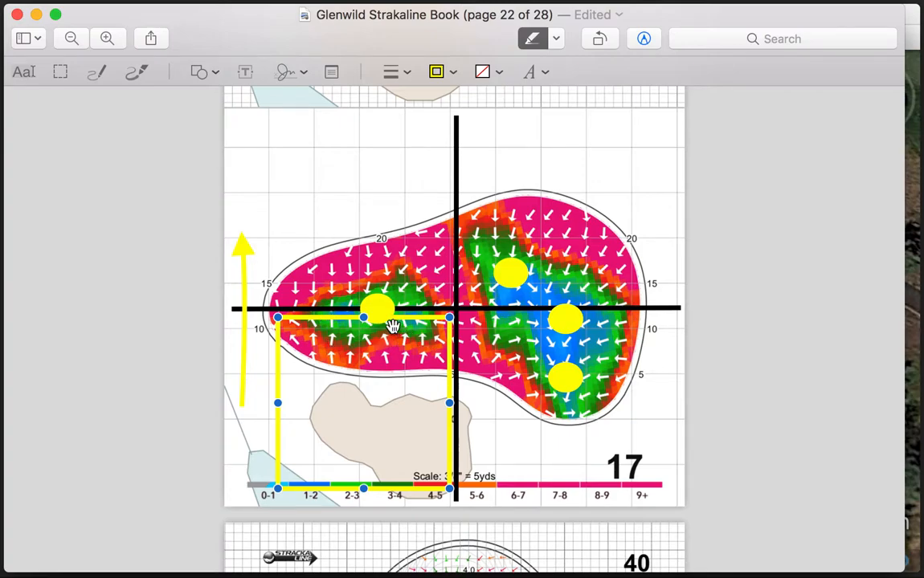
mouse_move(353, 346)
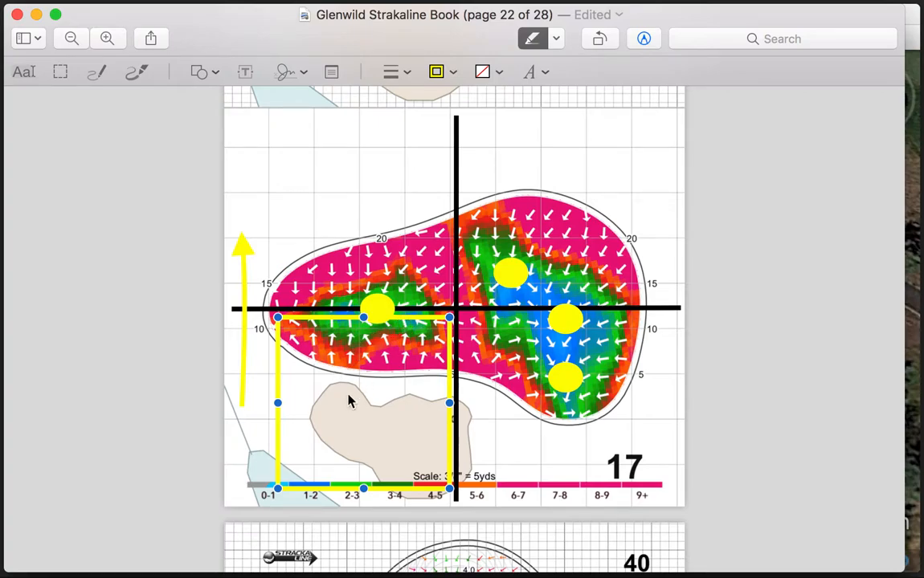
mouse_move(384, 408)
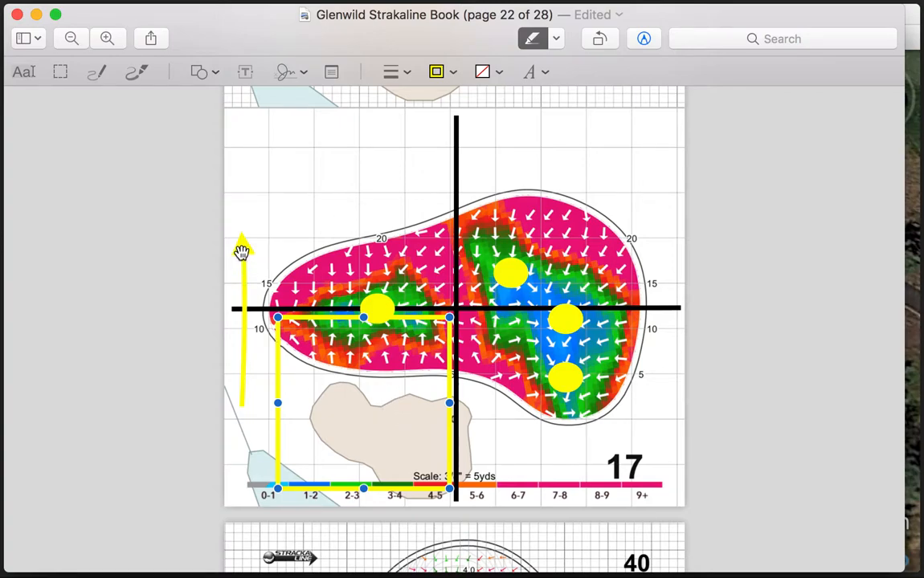
Step: Position the yellow square above the green's upper-left quarter with the arrow inside it
drag(243, 249, 367, 160)
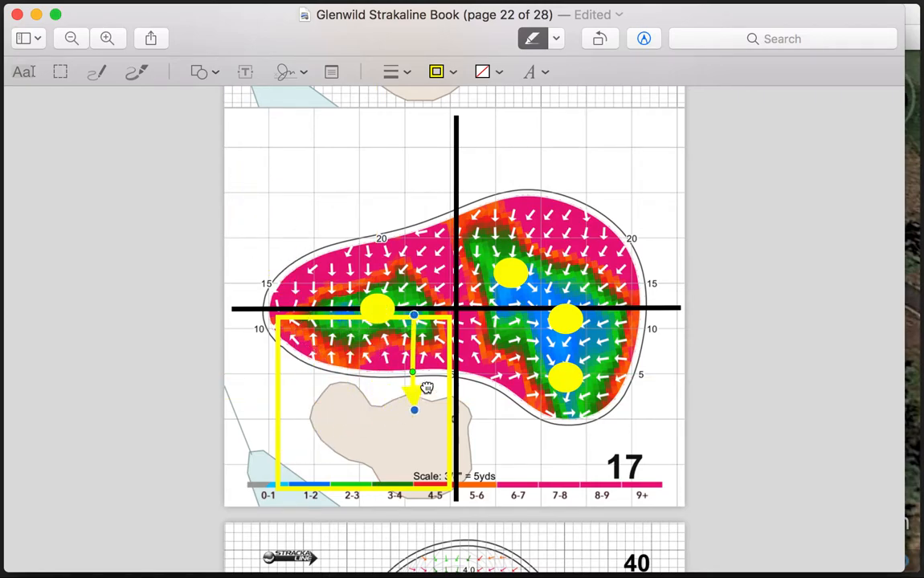
drag(415, 388, 408, 437)
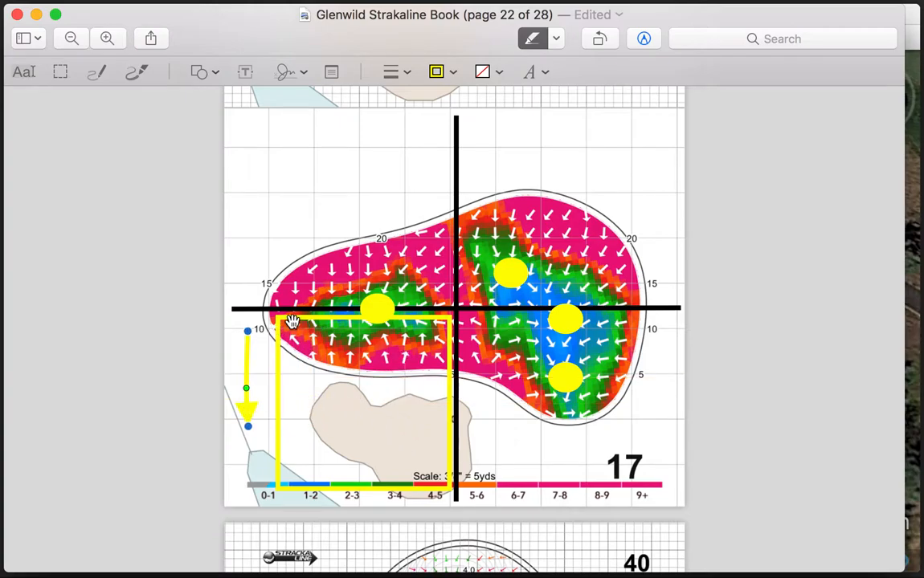
drag(292, 321, 292, 132)
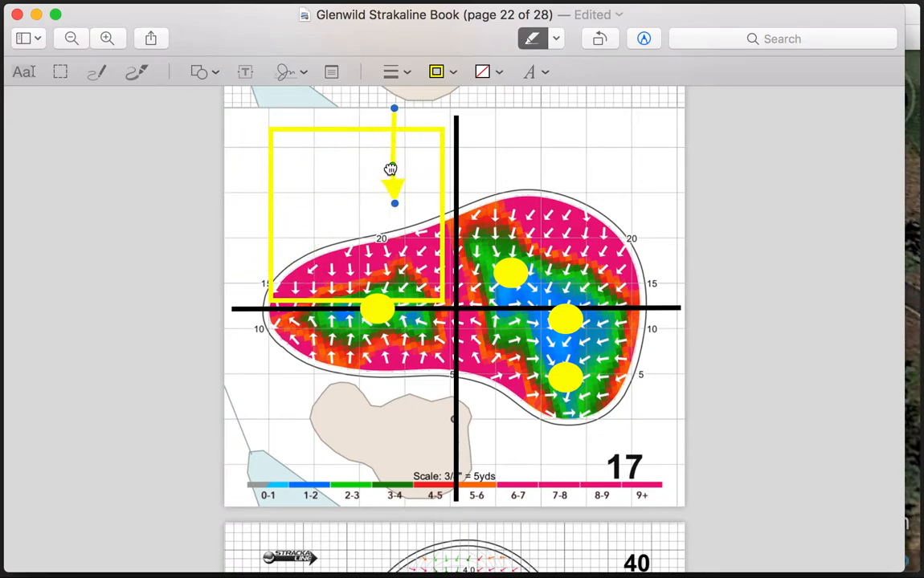
drag(393, 169, 303, 196)
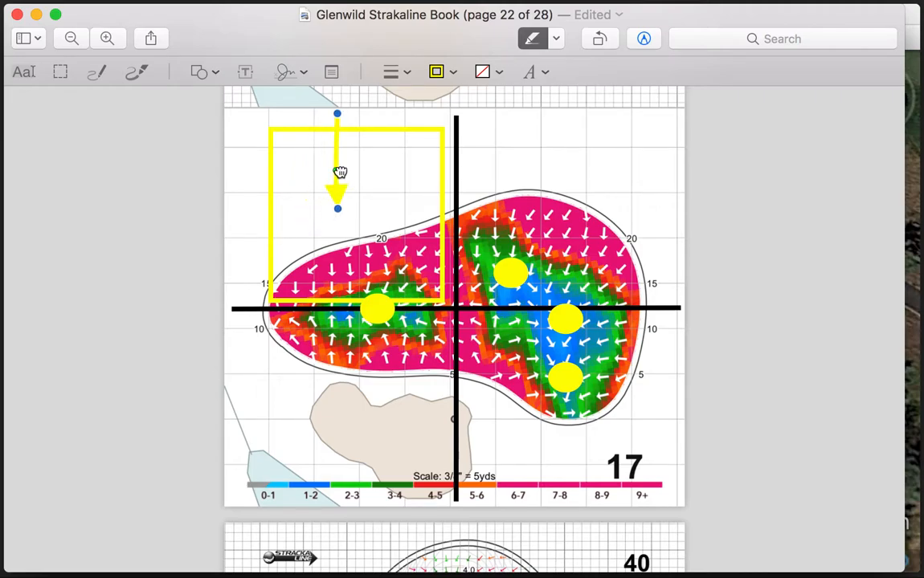
Step: Adjust the arrow inside the square, then move the square to the upper-right quarter
drag(337, 173, 424, 221)
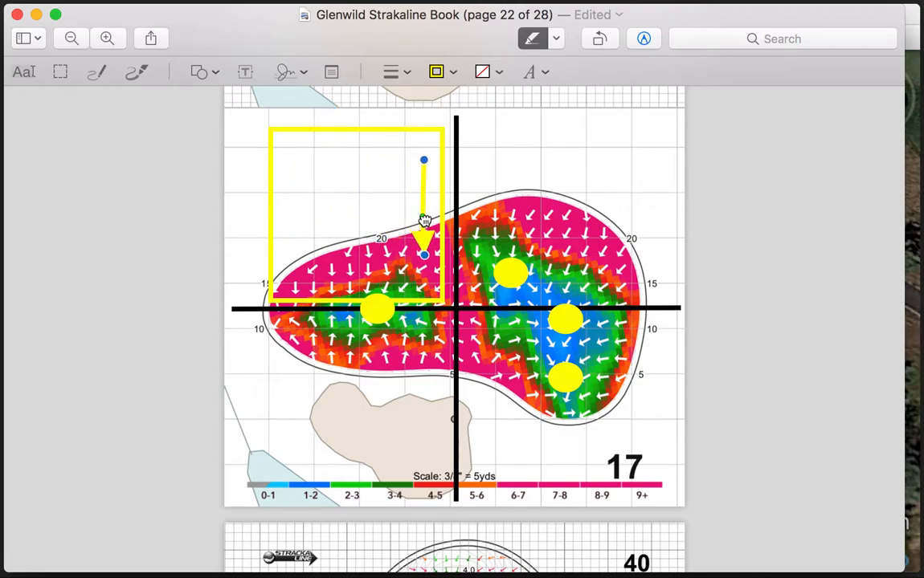
drag(425, 233, 394, 161)
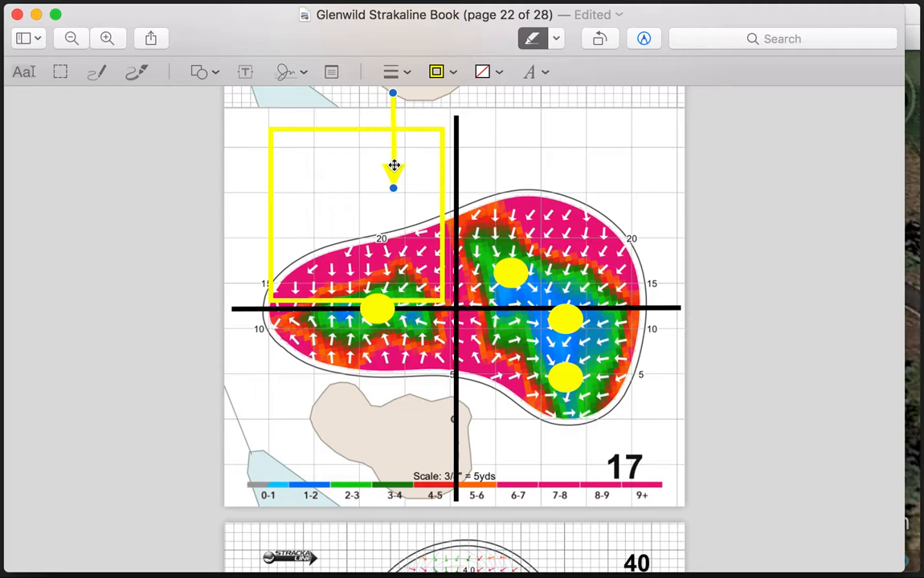
drag(356, 208, 546, 232)
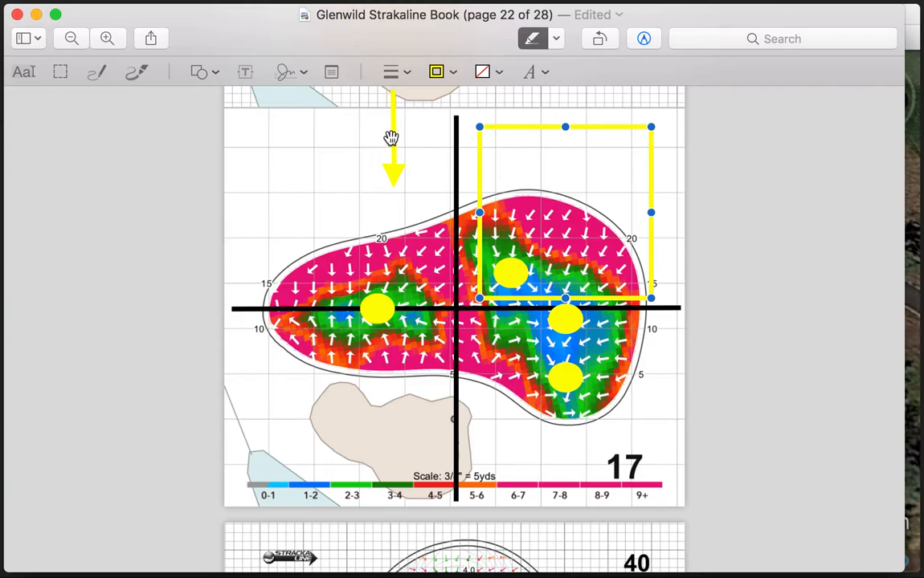
mouse_move(592, 298)
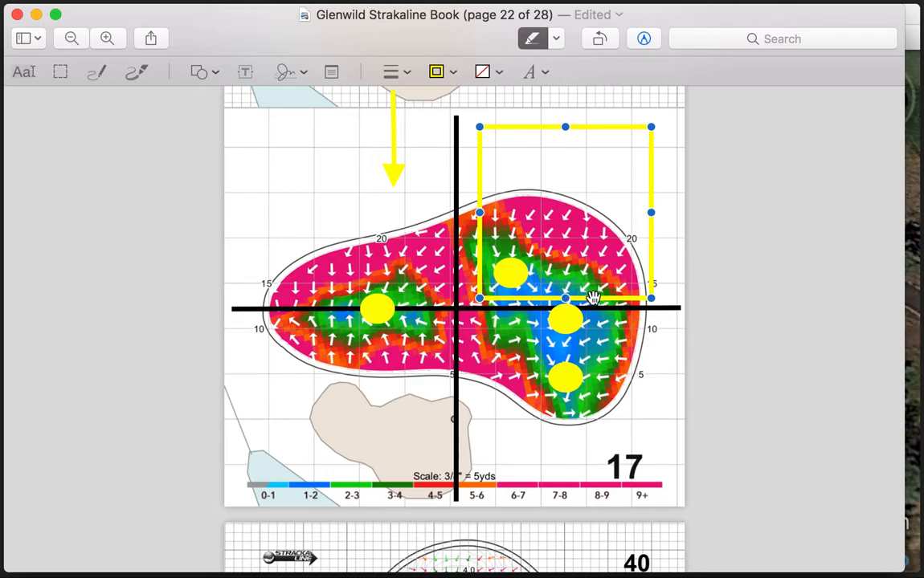
mouse_move(476, 260)
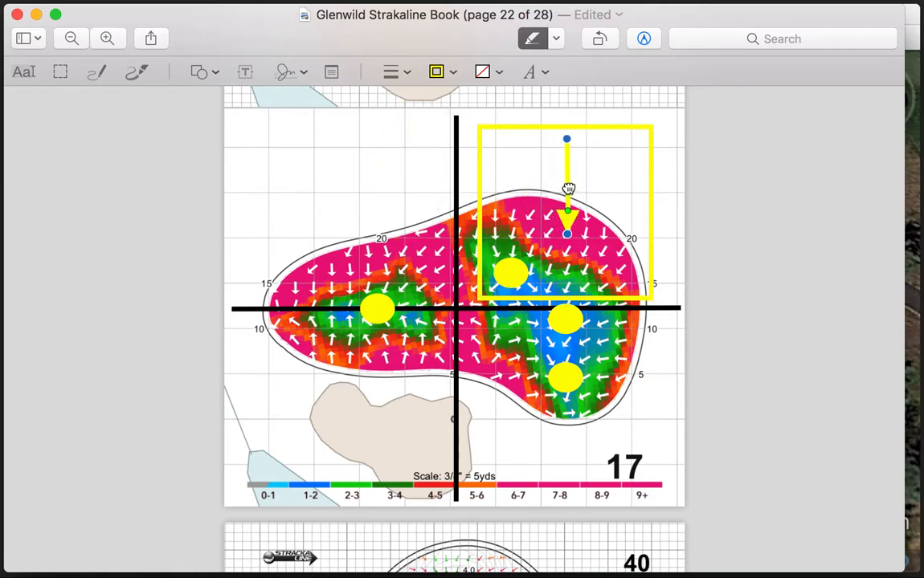
Step: Swing the arrow diagonally down-left toward the green's centre and move the square over the lower-right quarter
drag(566, 190, 598, 189)
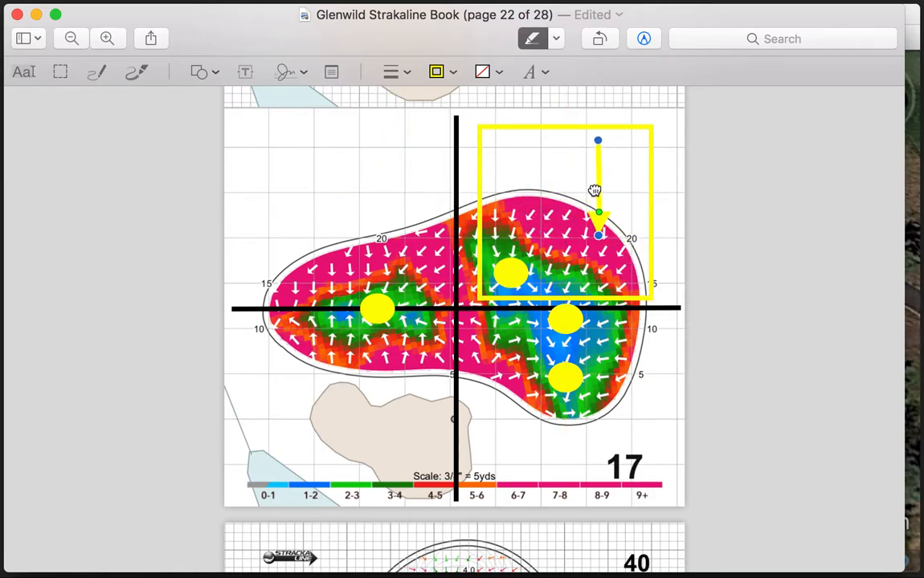
drag(597, 189, 510, 195)
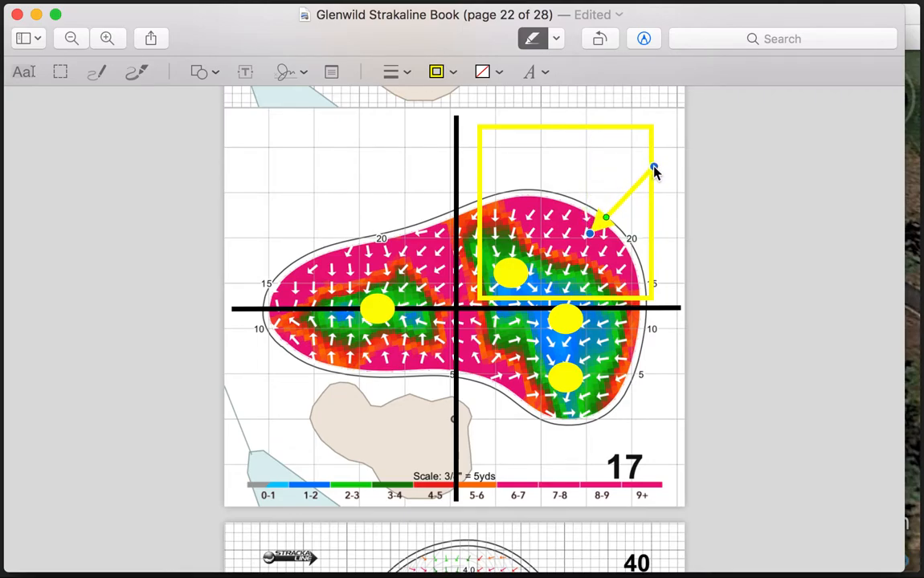
drag(652, 167, 639, 151)
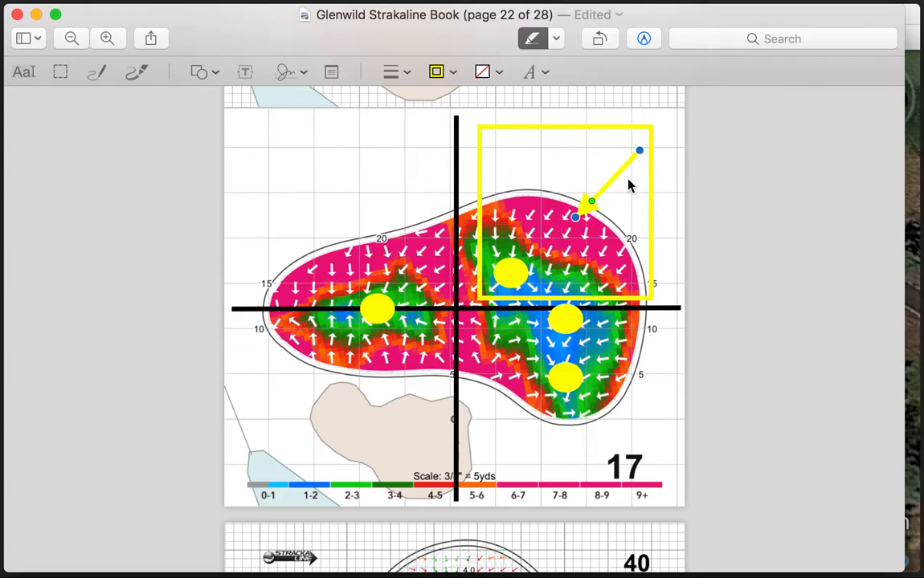
mouse_move(635, 159)
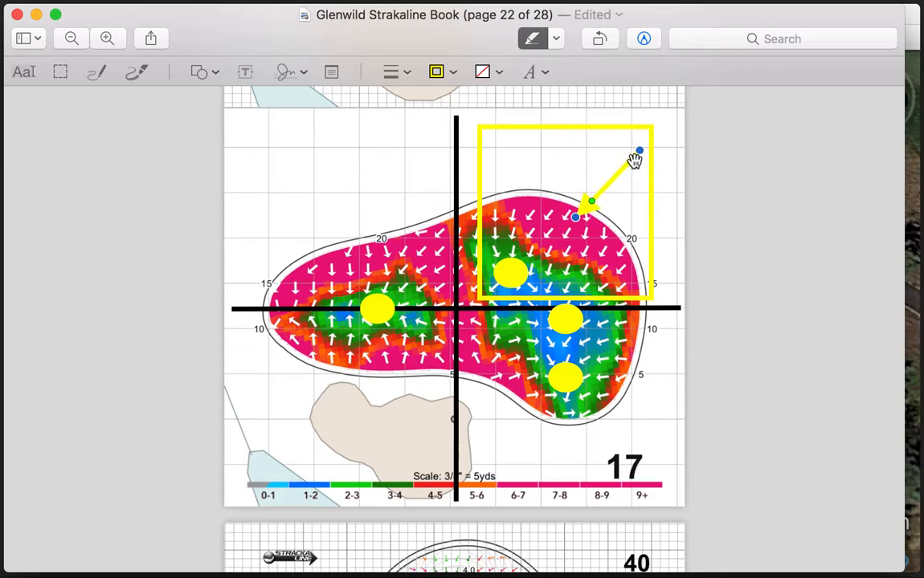
drag(639, 159, 591, 212)
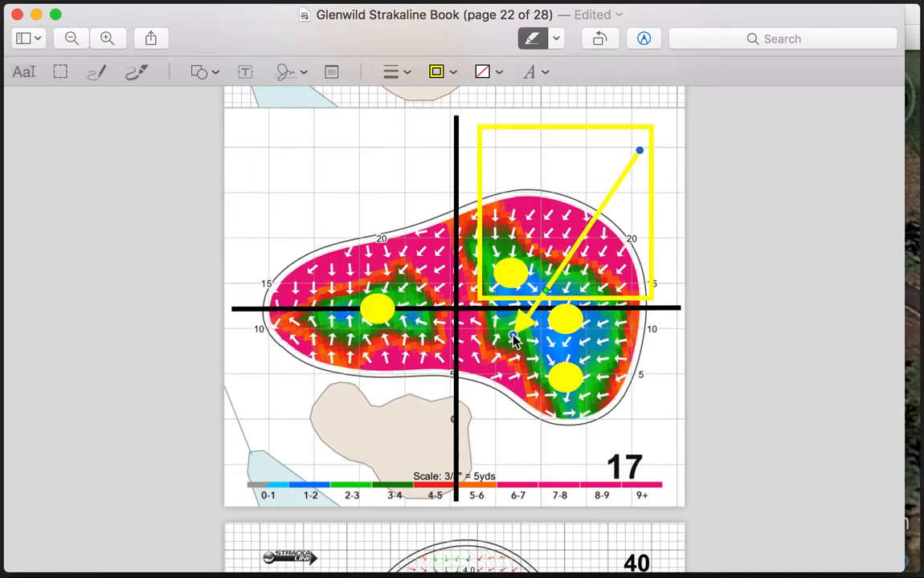
drag(514, 337, 518, 368)
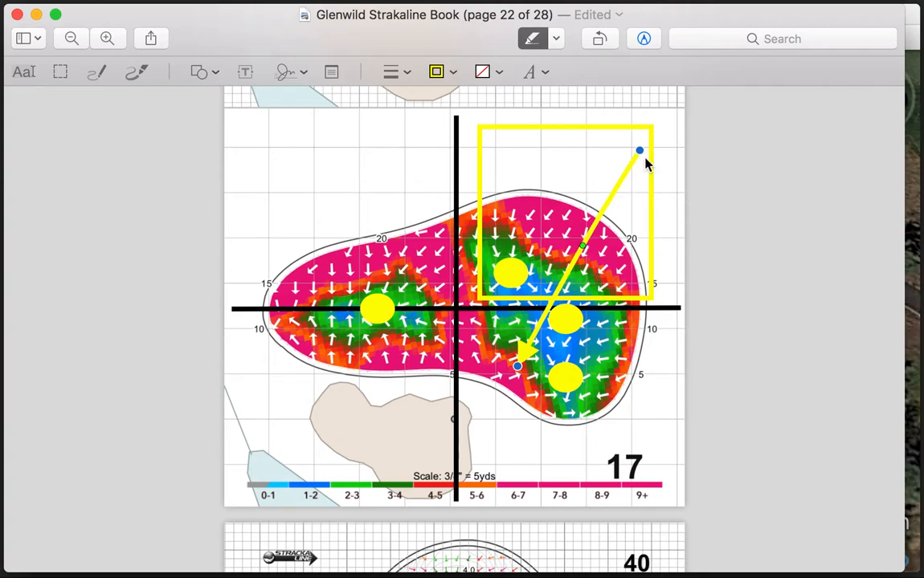
drag(640, 151, 593, 235)
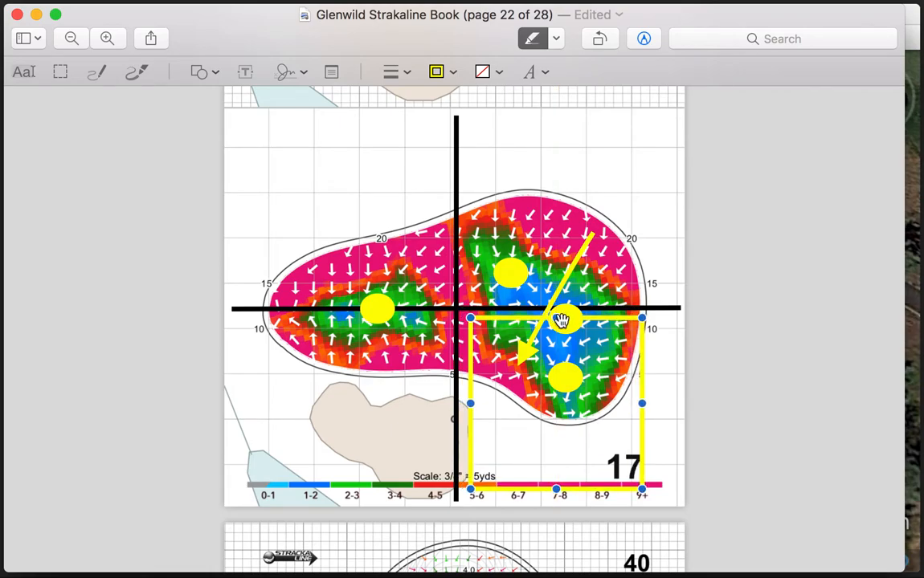
mouse_move(571, 260)
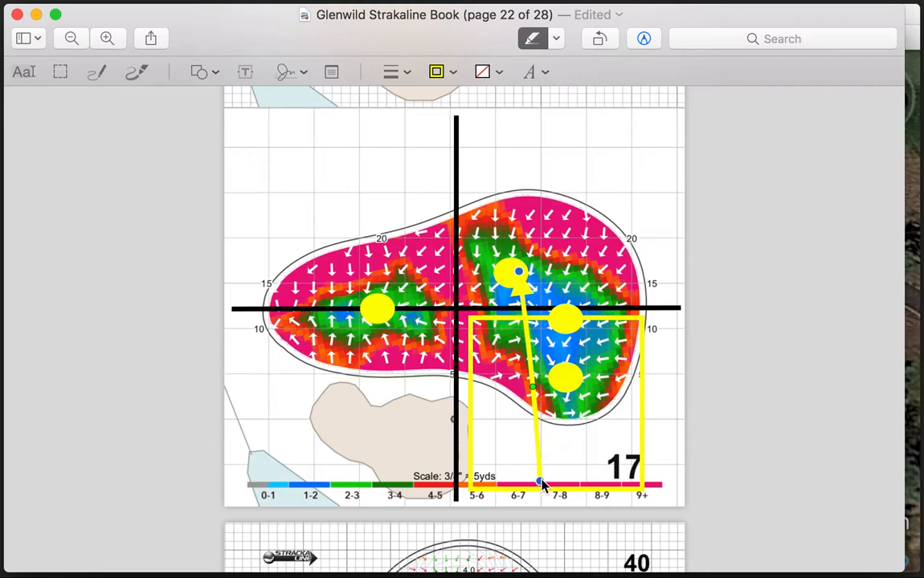
Step: Reposition the arrow's lower end toward the lower right of the green
drag(543, 482, 566, 470)
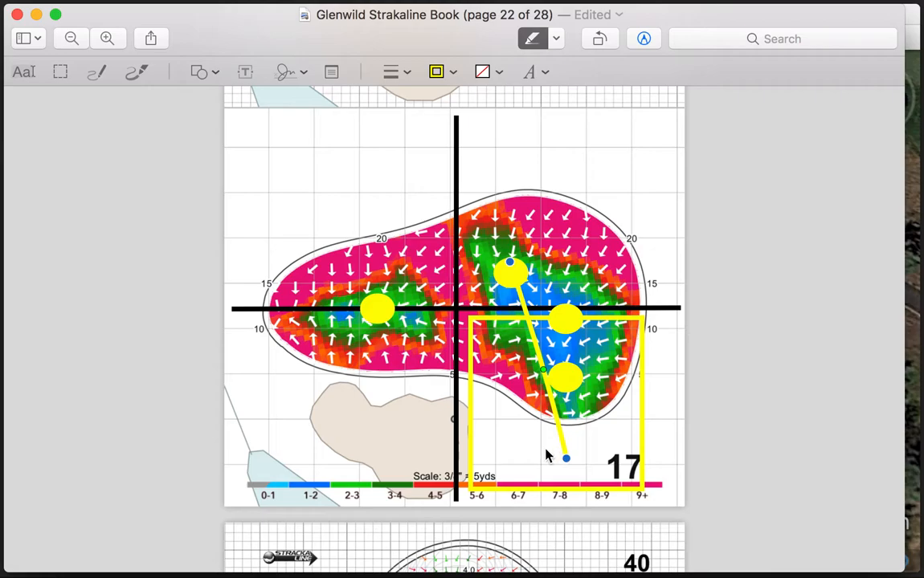
mouse_move(604, 459)
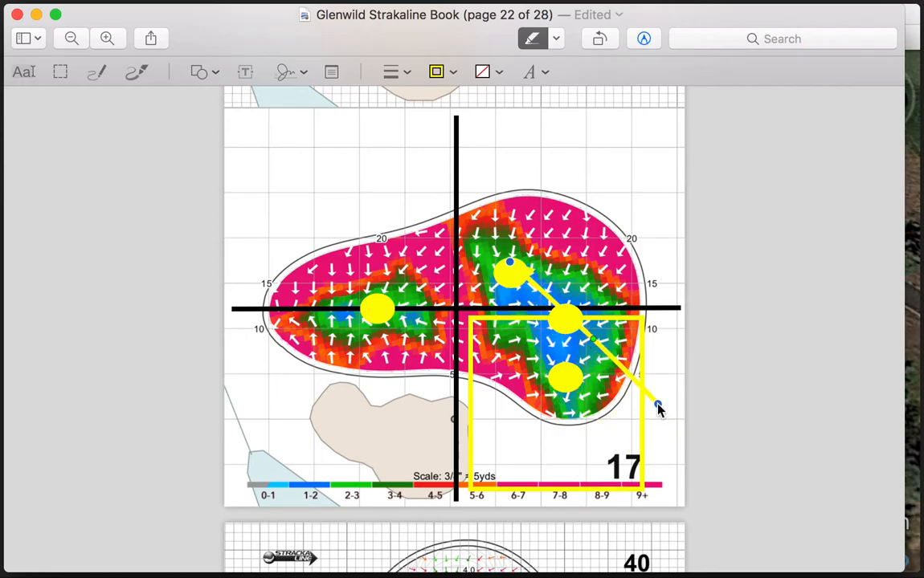
Step: Rework the arrow's endpoints so it points left across the green toward the left yellow spot
drag(657, 405, 661, 367)
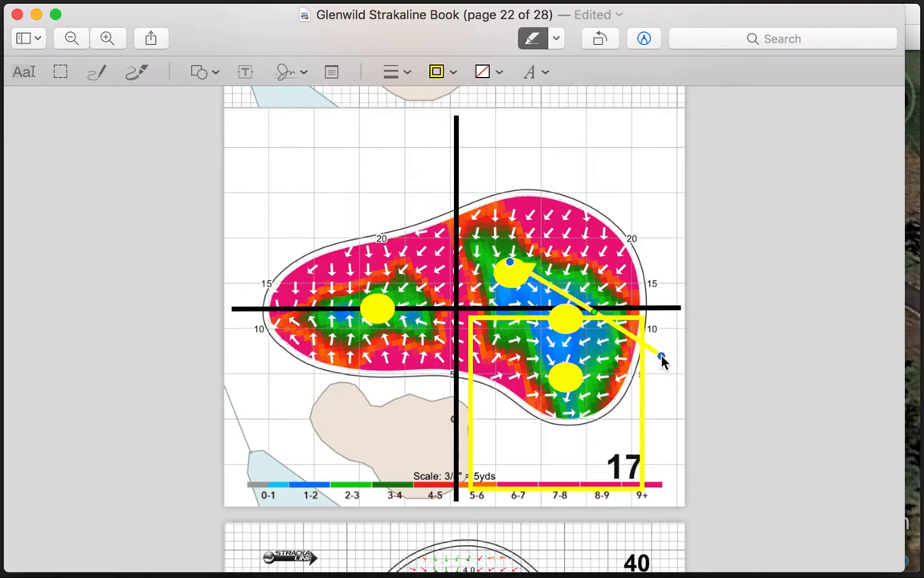
drag(662, 360, 514, 276)
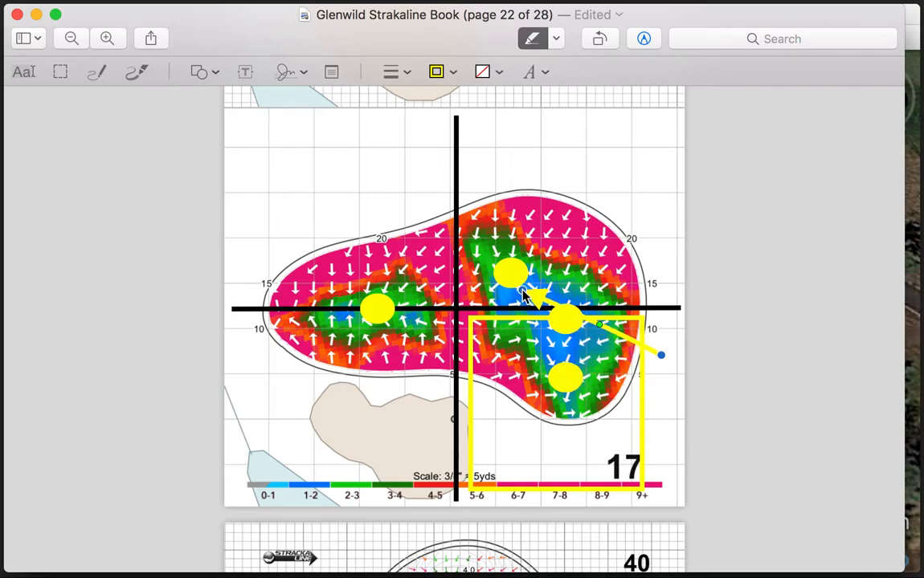
drag(522, 293, 463, 313)
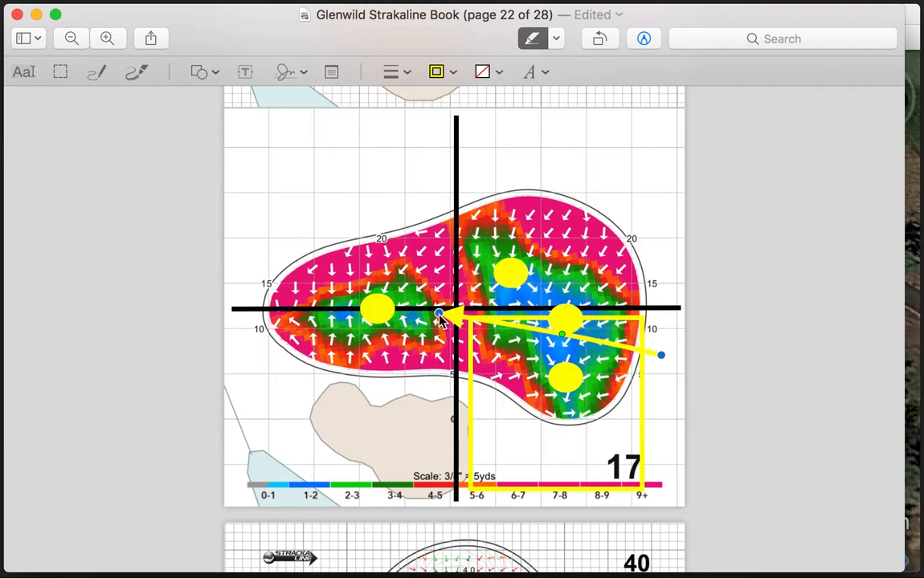
drag(440, 313, 464, 359)
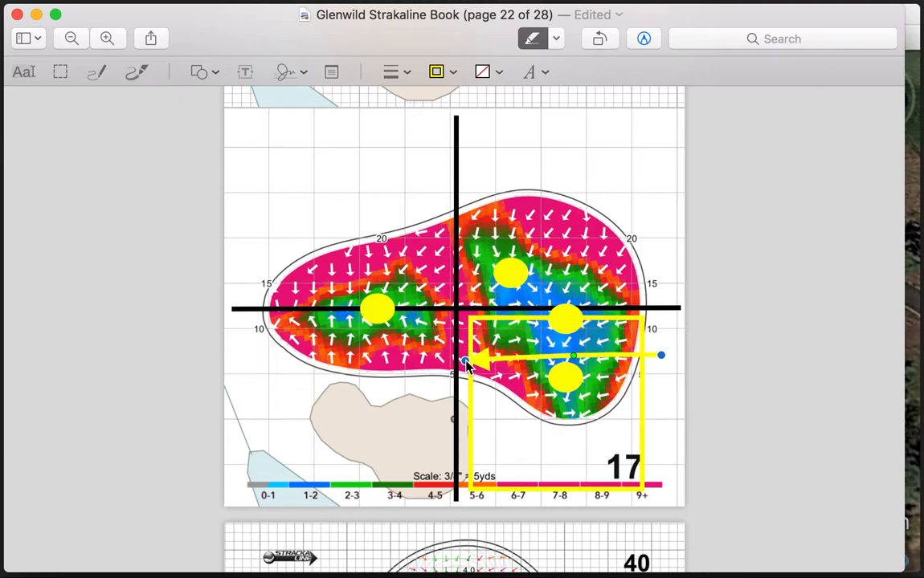
drag(469, 357, 457, 309)
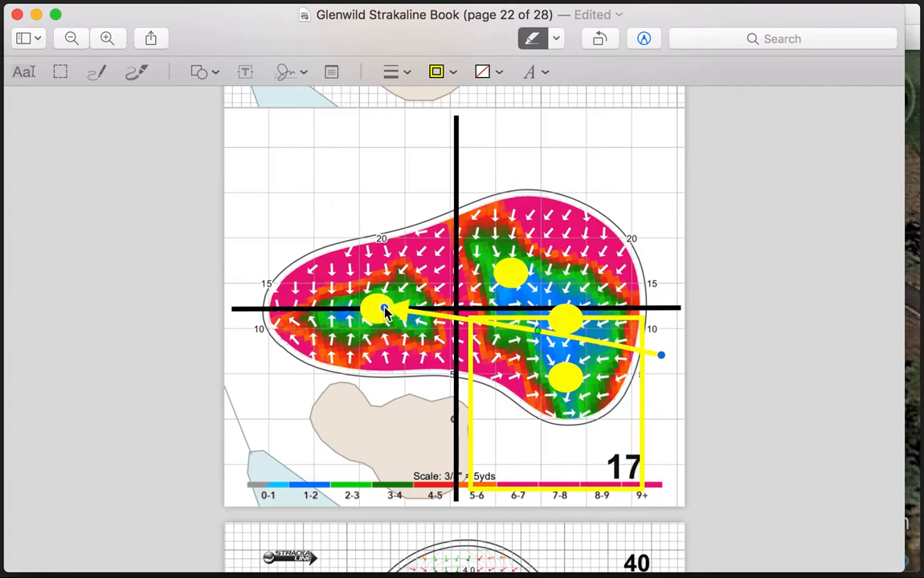
drag(384, 312, 368, 314)
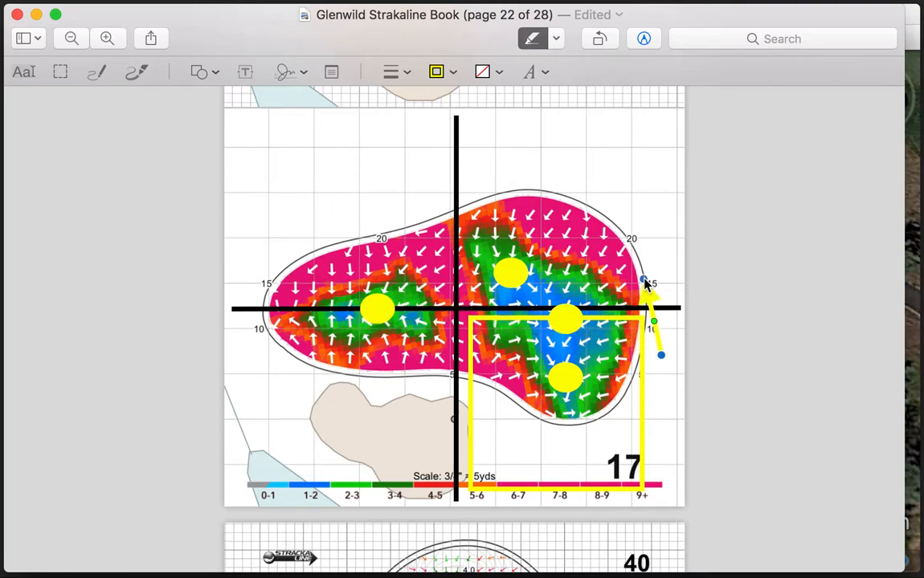
Step: Extend the arrow straight up the right margin and move the square to the upper-left quadrant
drag(651, 297, 662, 228)
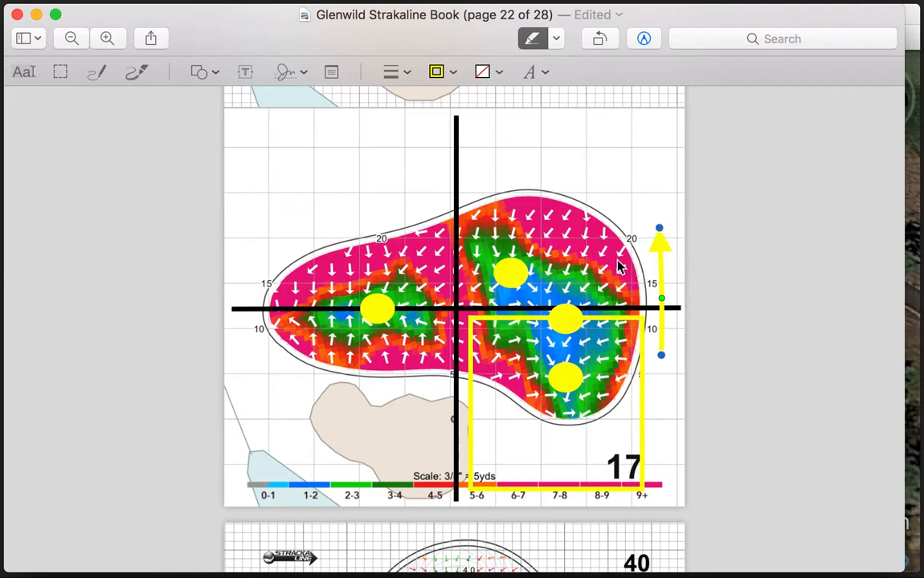
mouse_move(578, 270)
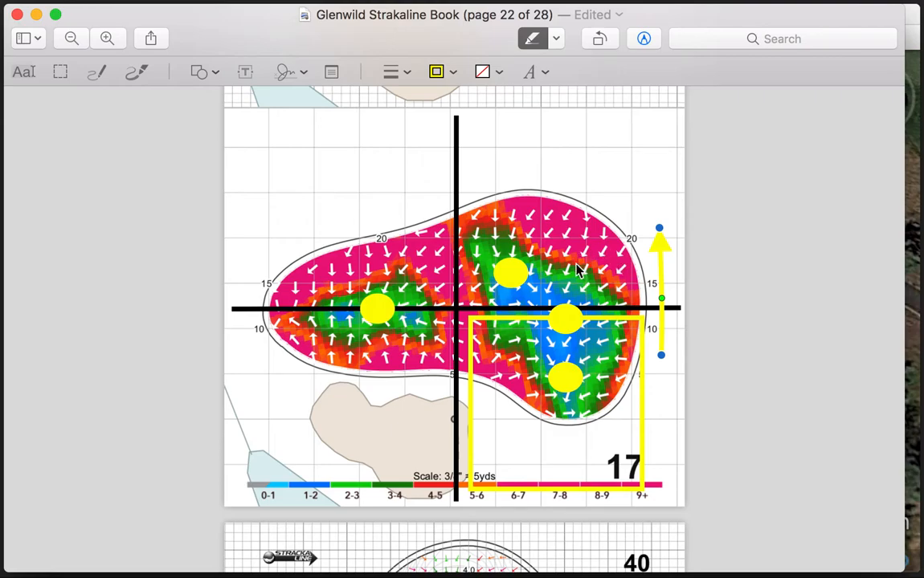
drag(555, 377, 337, 309)
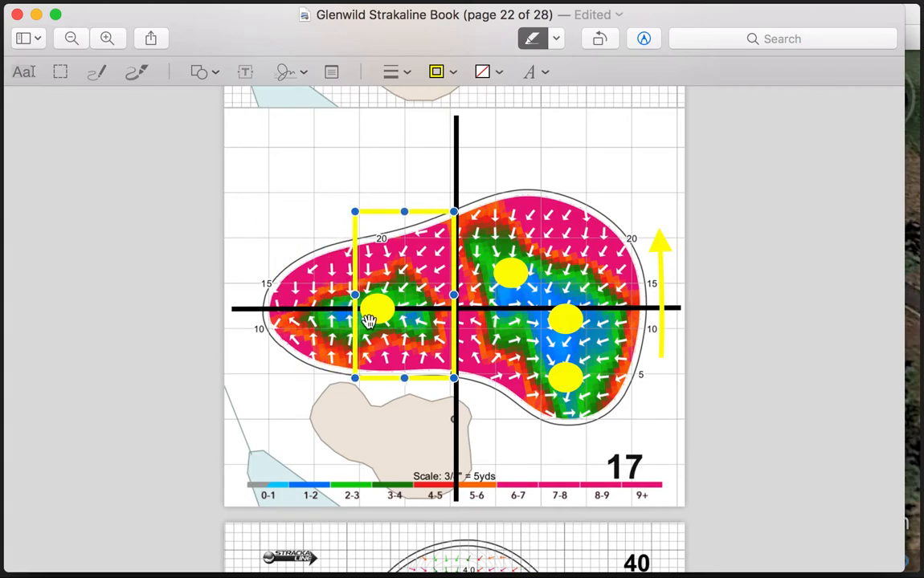
Step: Resize the yellow square and place it over the two lower-right yellow dots
drag(405, 378, 405, 329)
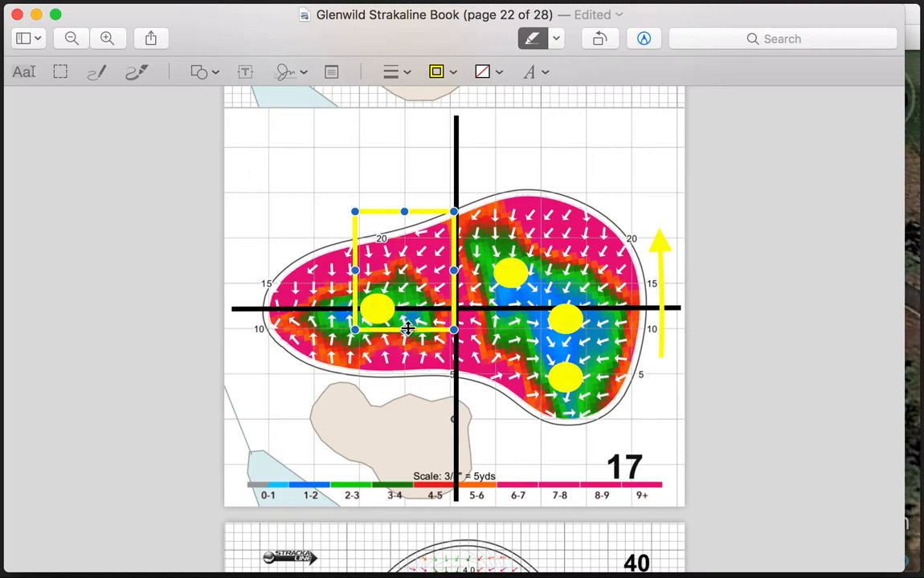
drag(405, 329, 412, 308)
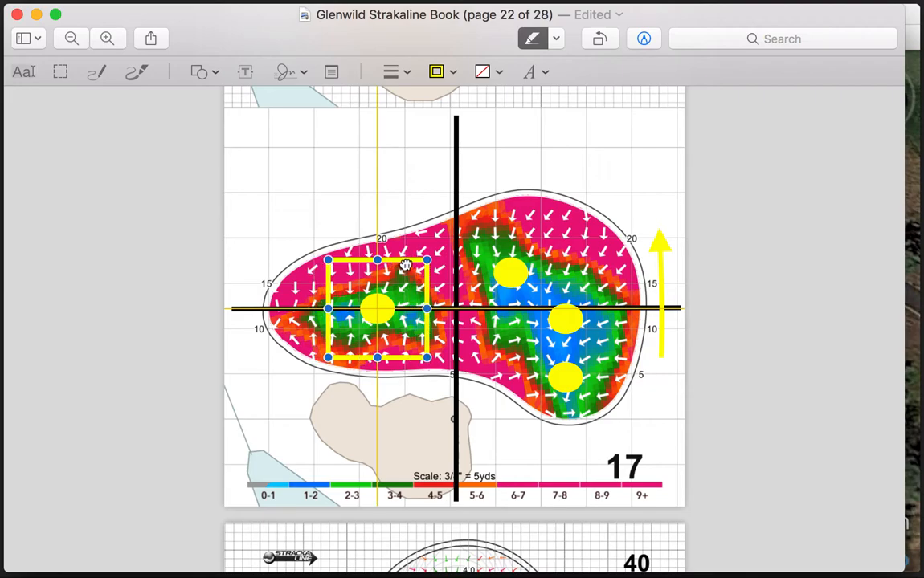
mouse_move(405, 259)
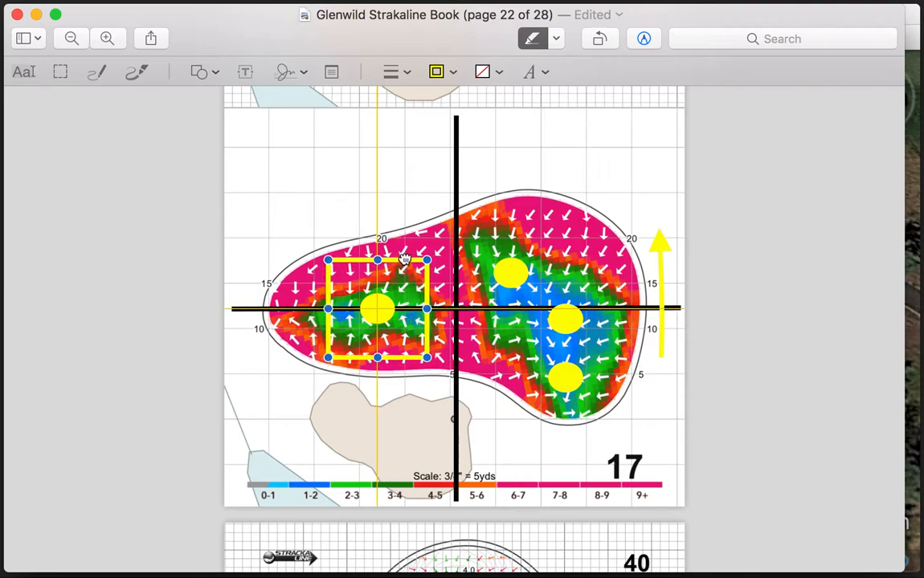
drag(378, 308, 318, 193)
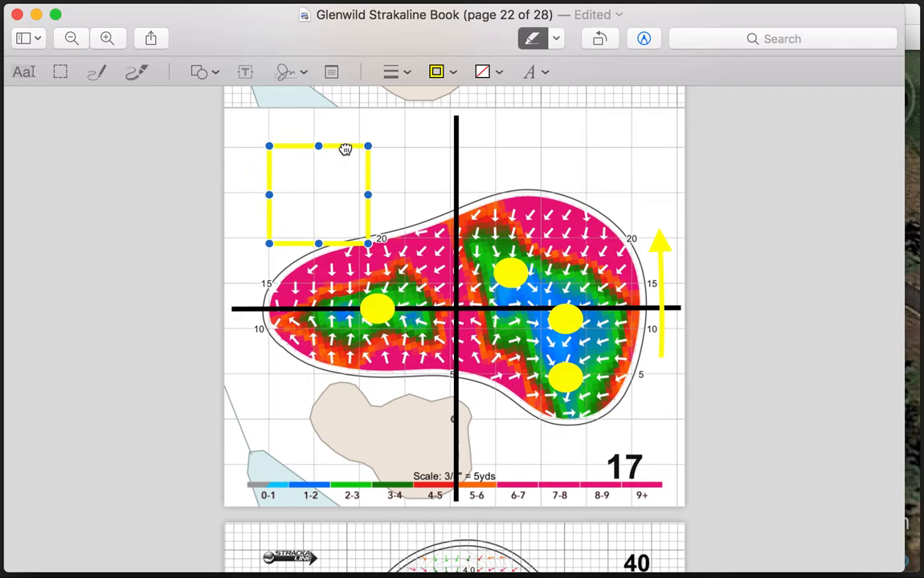
drag(368, 244, 400, 279)
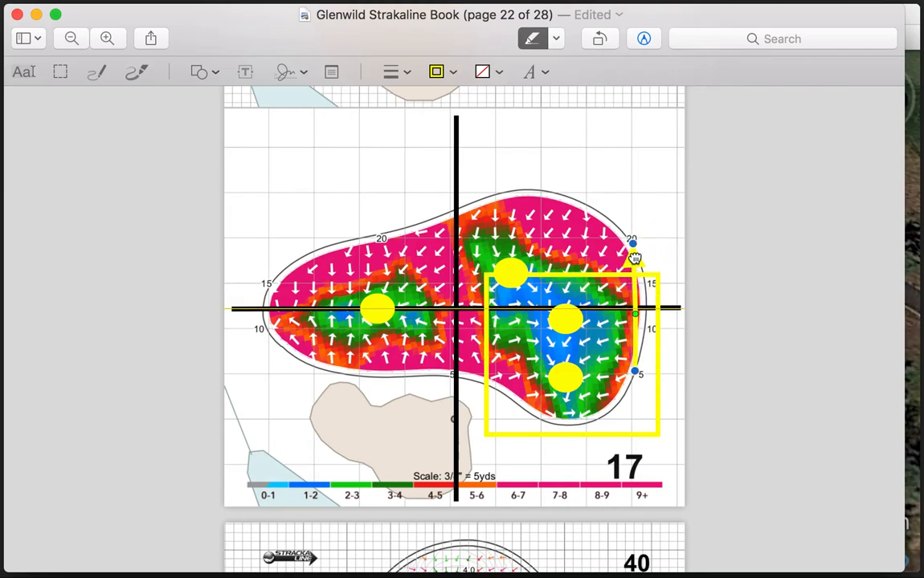
Step: Move the upward arrow from the right margin into the left margin beside the green
drag(635, 249, 402, 321)
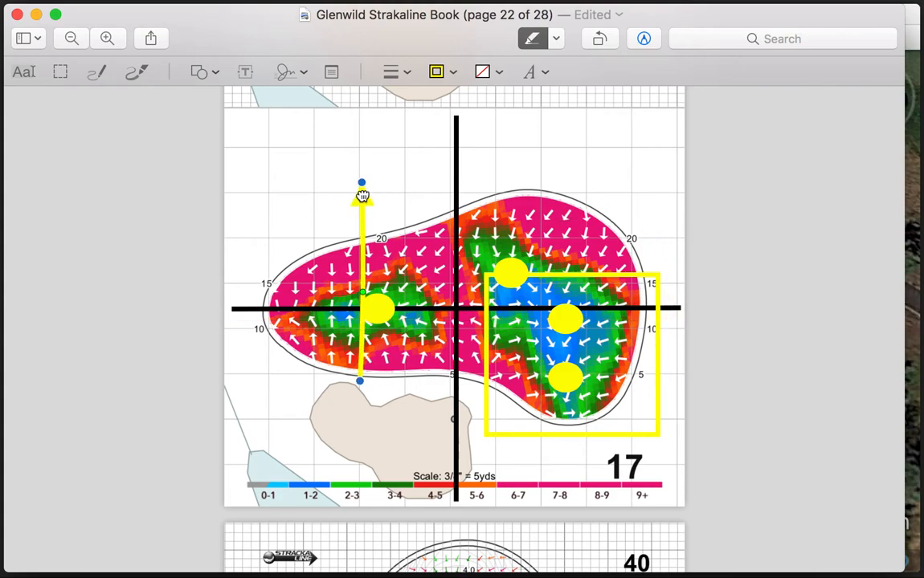
drag(361, 196, 250, 191)
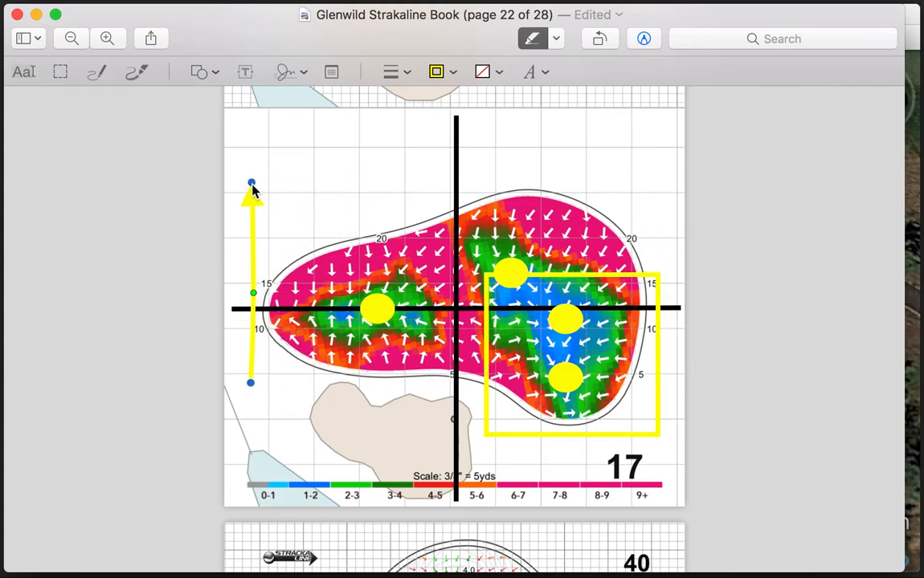
drag(251, 184, 250, 222)
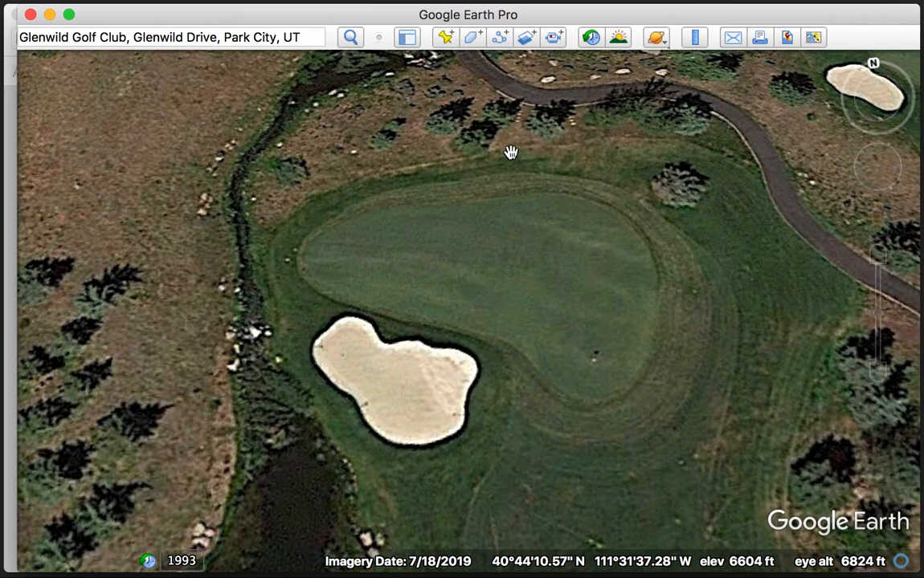
Step: Add a new placemark and drag it to the green's front-right edge
click(445, 37)
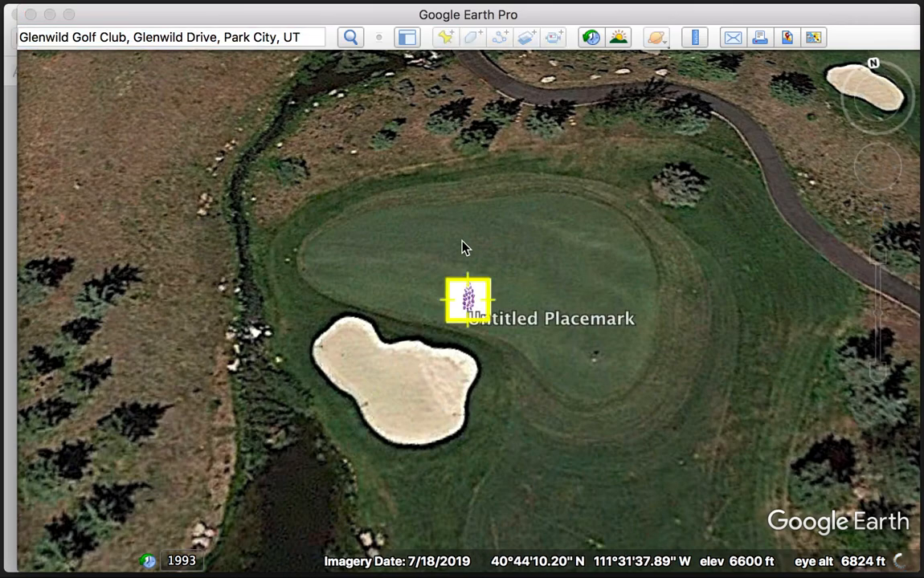
drag(469, 302, 633, 437)
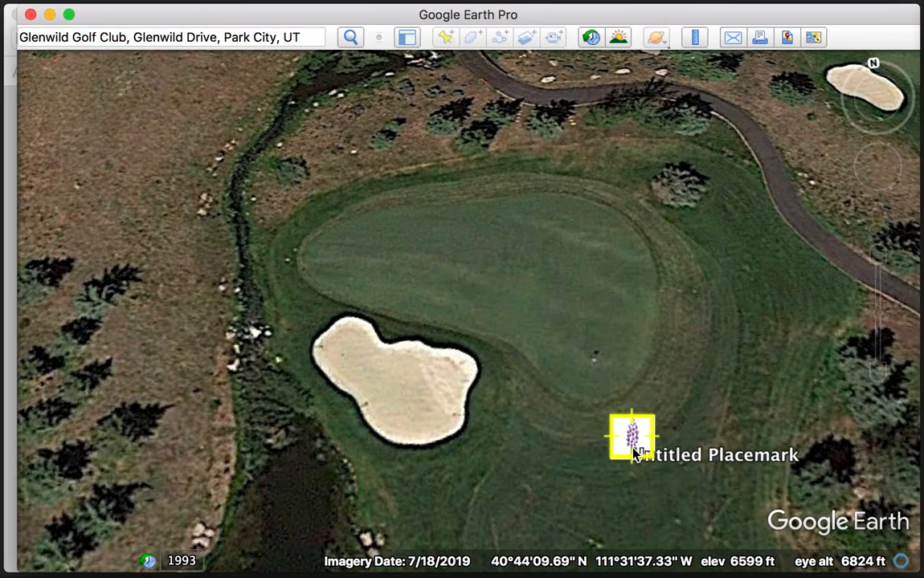
drag(631, 437, 568, 430)
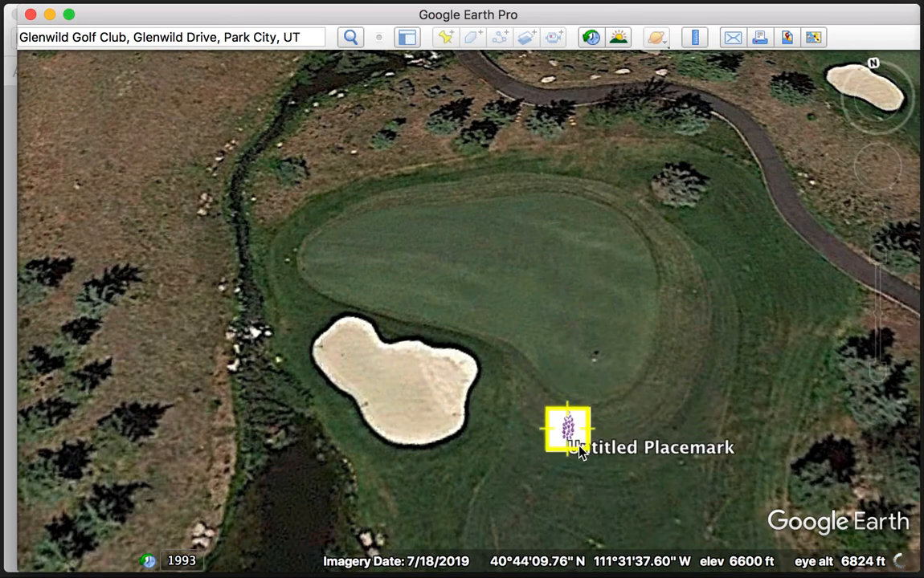
drag(569, 430, 610, 430)
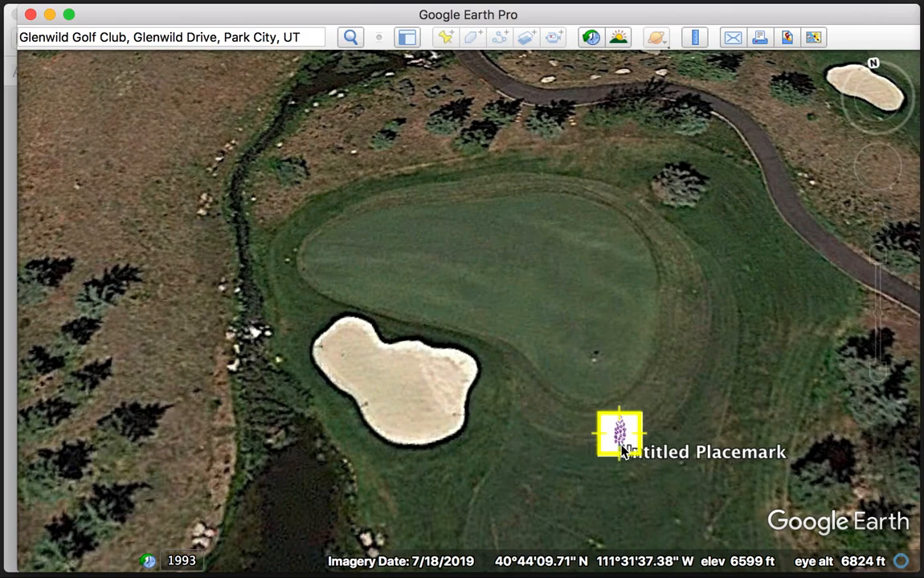
drag(619, 434, 699, 346)
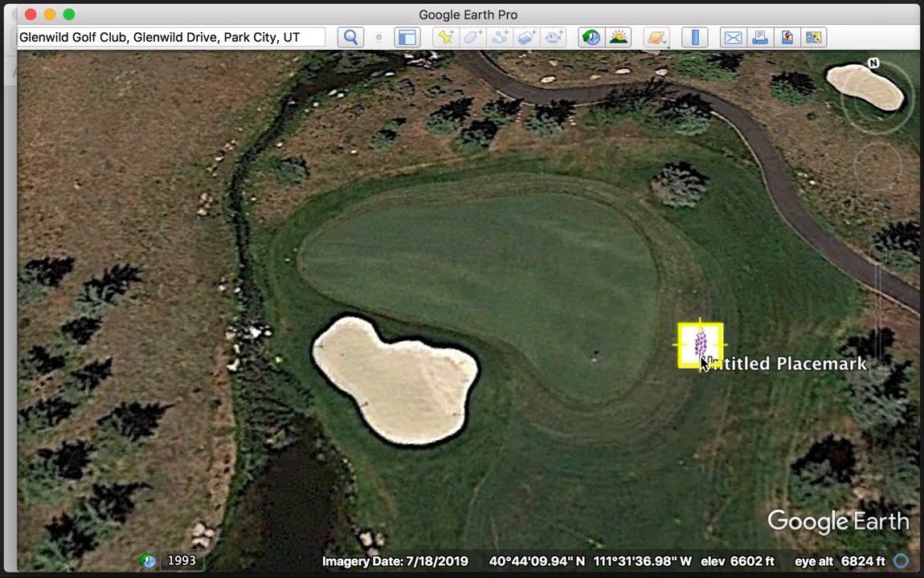
drag(698, 345, 629, 381)
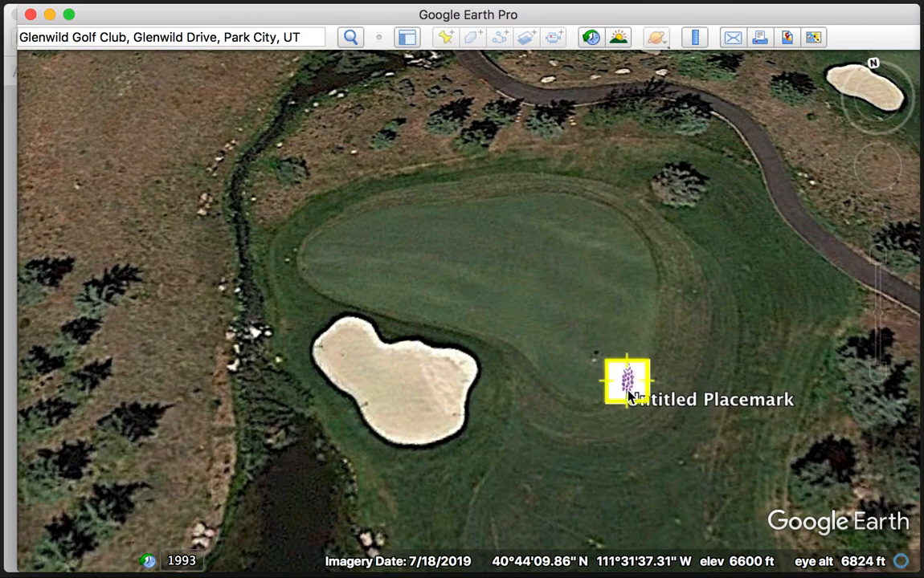
drag(626, 383, 629, 366)
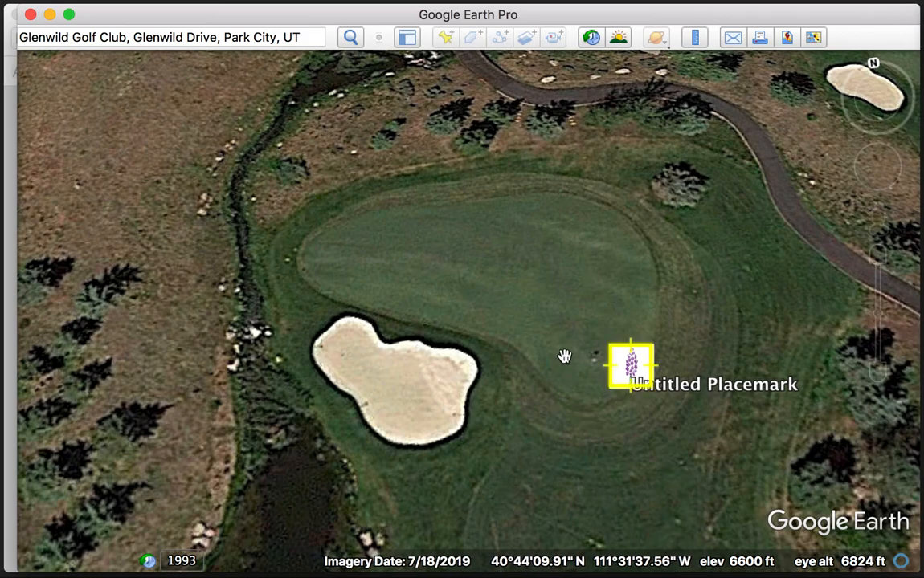
mouse_move(739, 450)
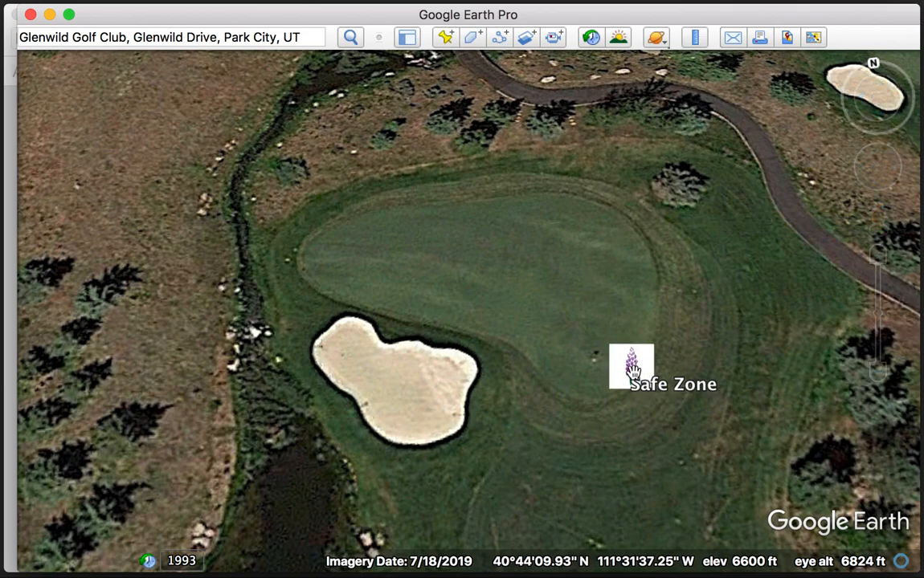
mouse_move(480, 276)
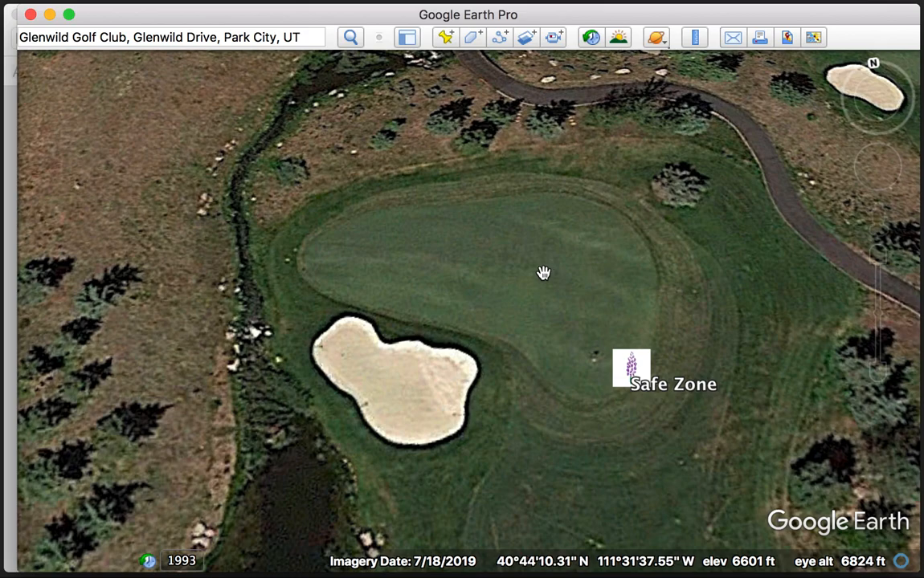
mouse_move(595, 268)
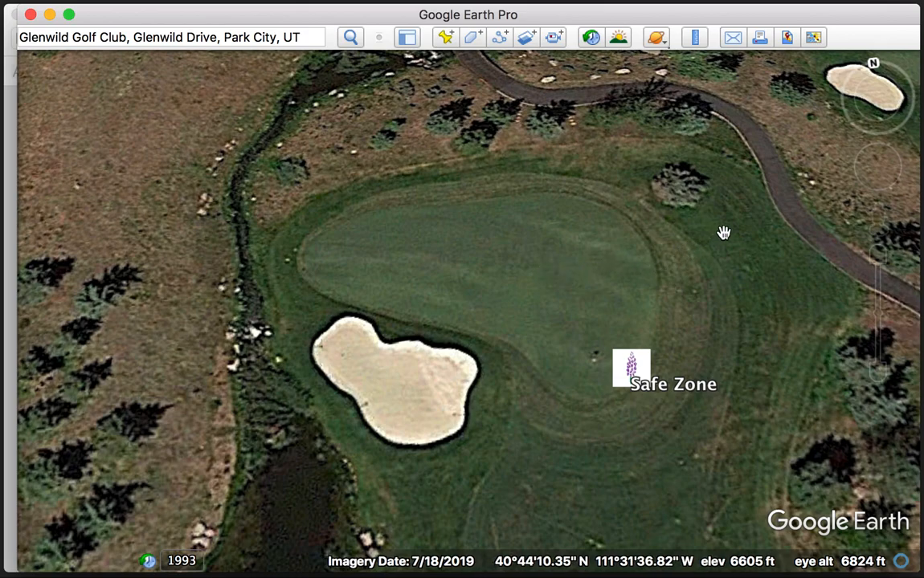
mouse_move(809, 61)
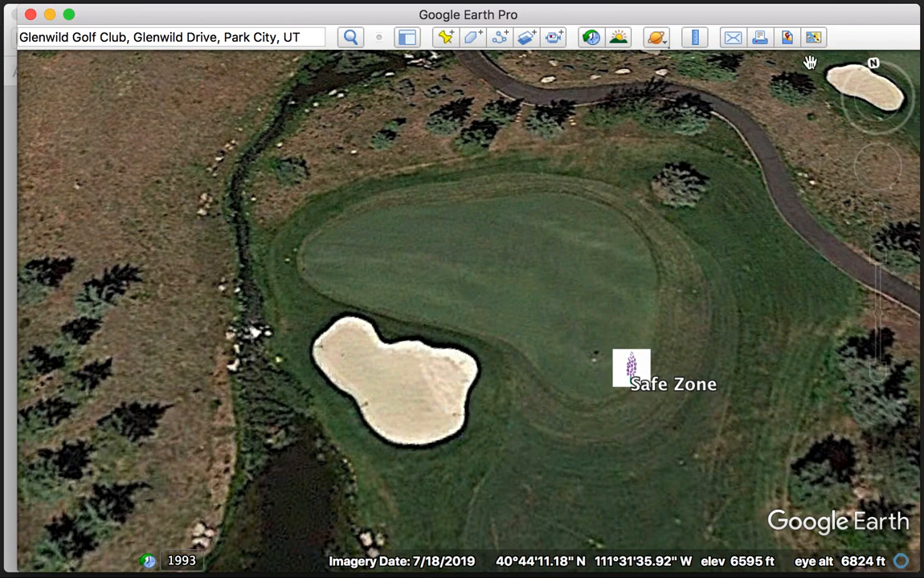